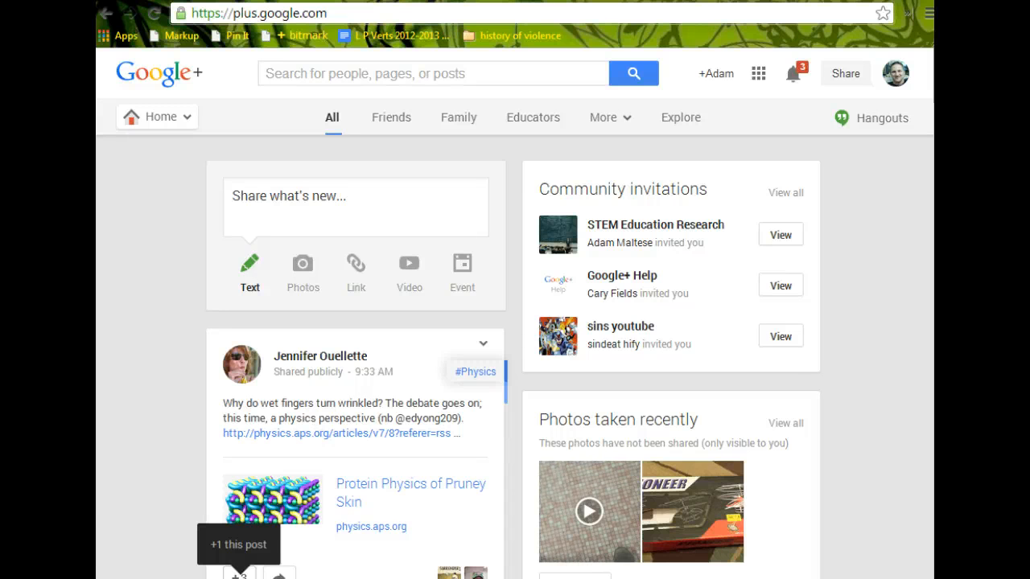
{"action": "mouse_move", "coordinate": [141, 460]}
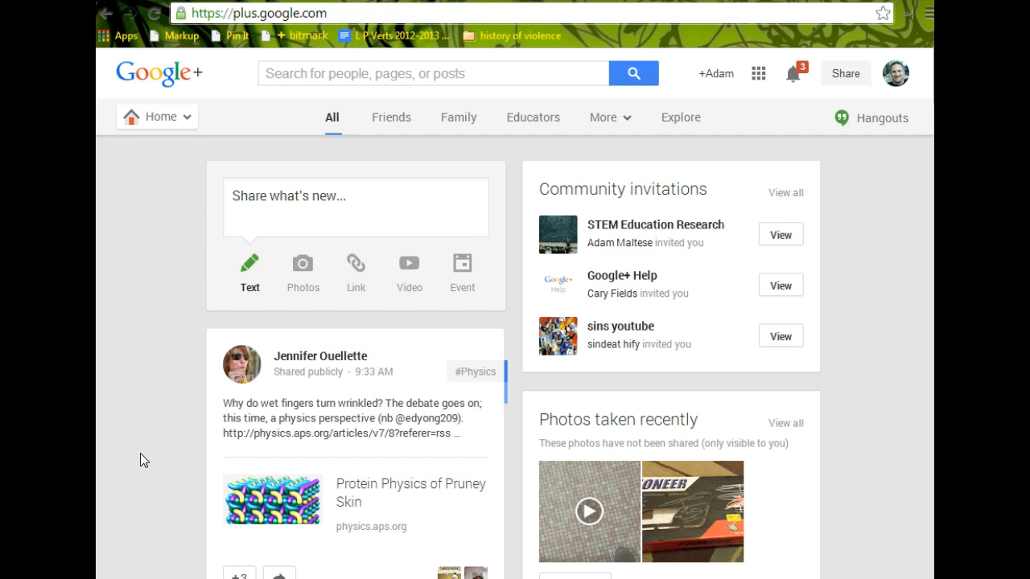
{"action": "mouse_move", "coordinate": [203, 465]}
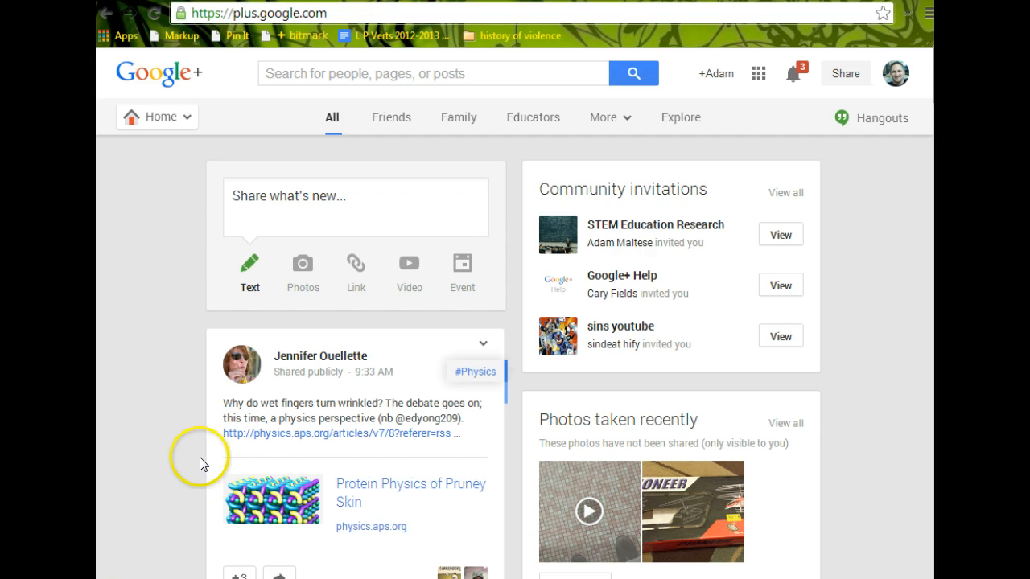
{"action": "mouse_move", "coordinate": [163, 416]}
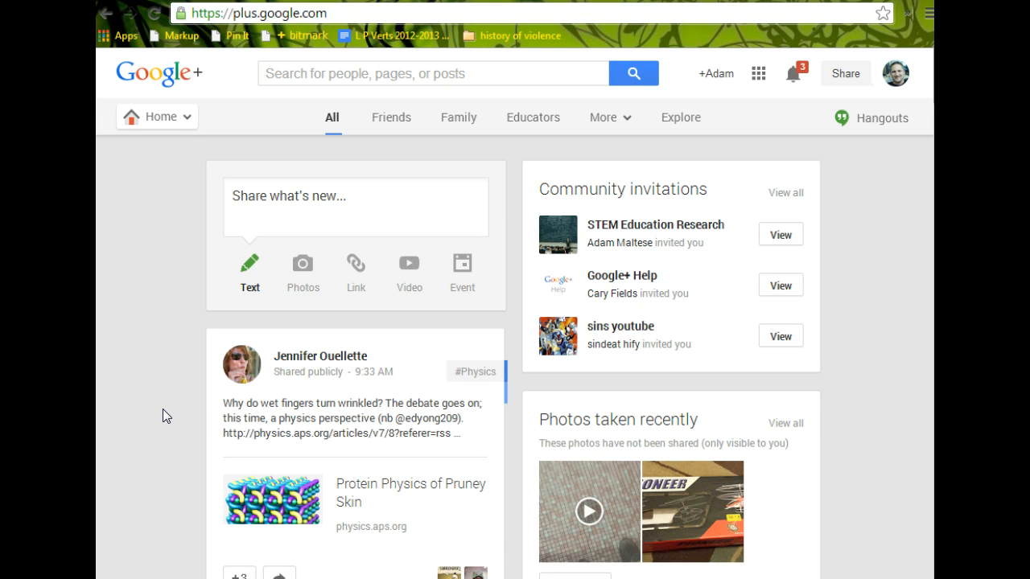
{"action": "mouse_move", "coordinate": [197, 402]}
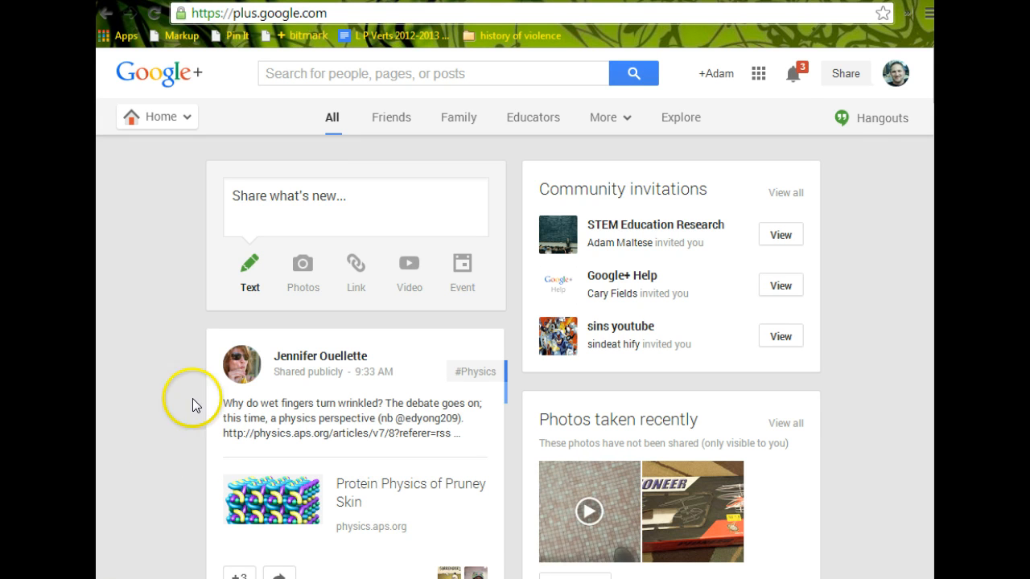
{"action": "mouse_move", "coordinate": [757, 73]}
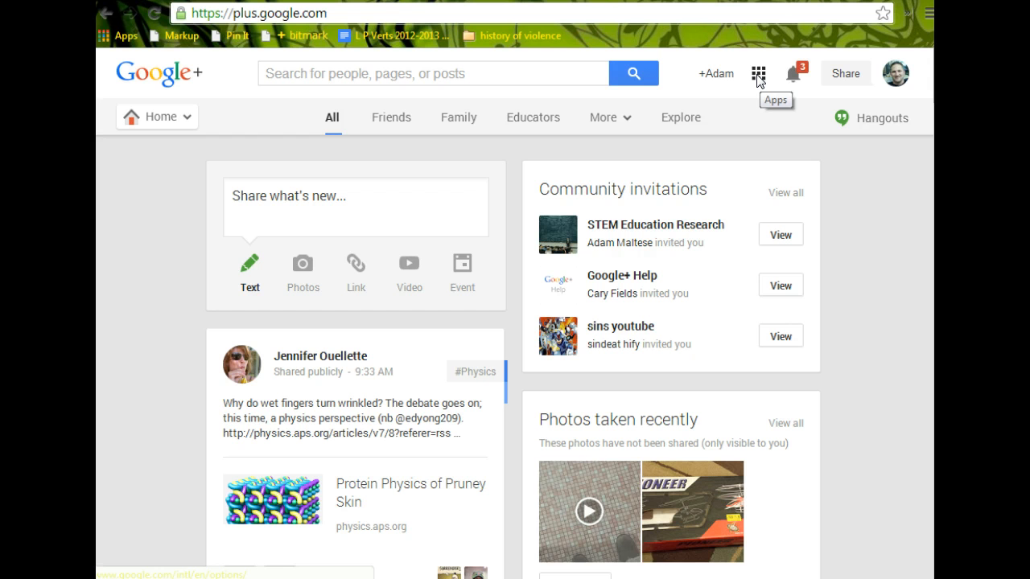
{"action": "mouse_move", "coordinate": [634, 73]}
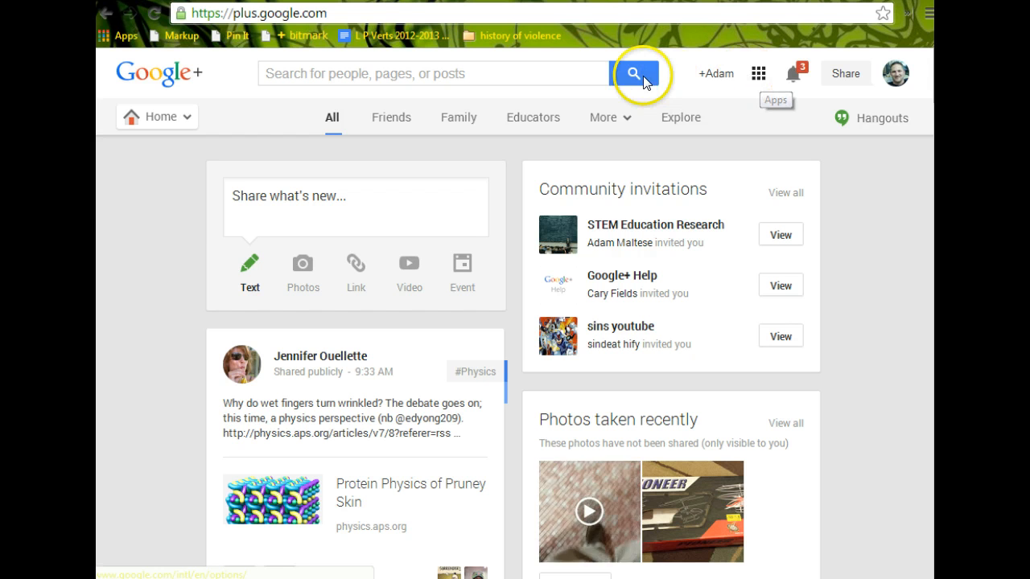
{"action": "mouse_move", "coordinate": [340, 76]}
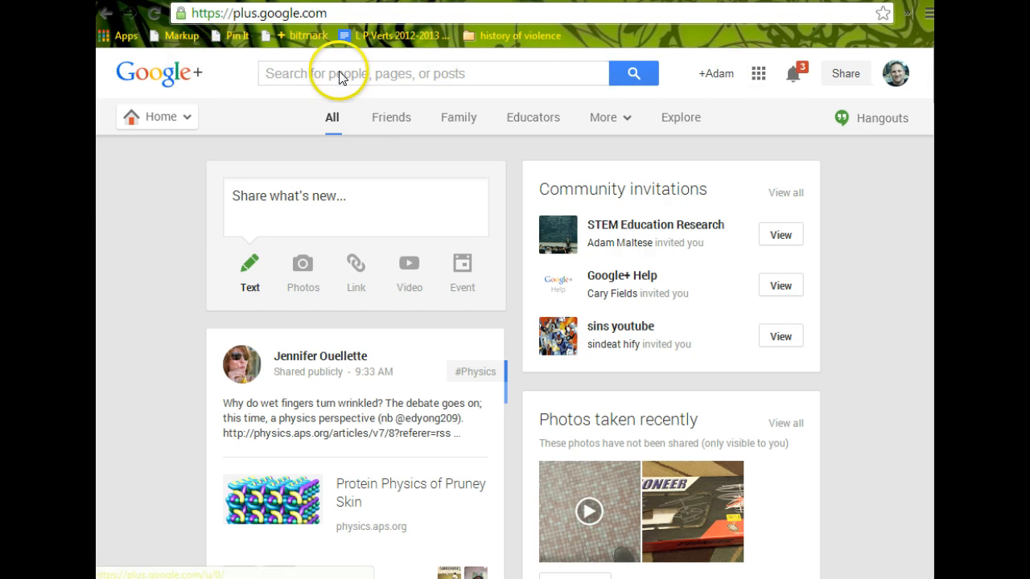
{"action": "mouse_move", "coordinate": [758, 73]}
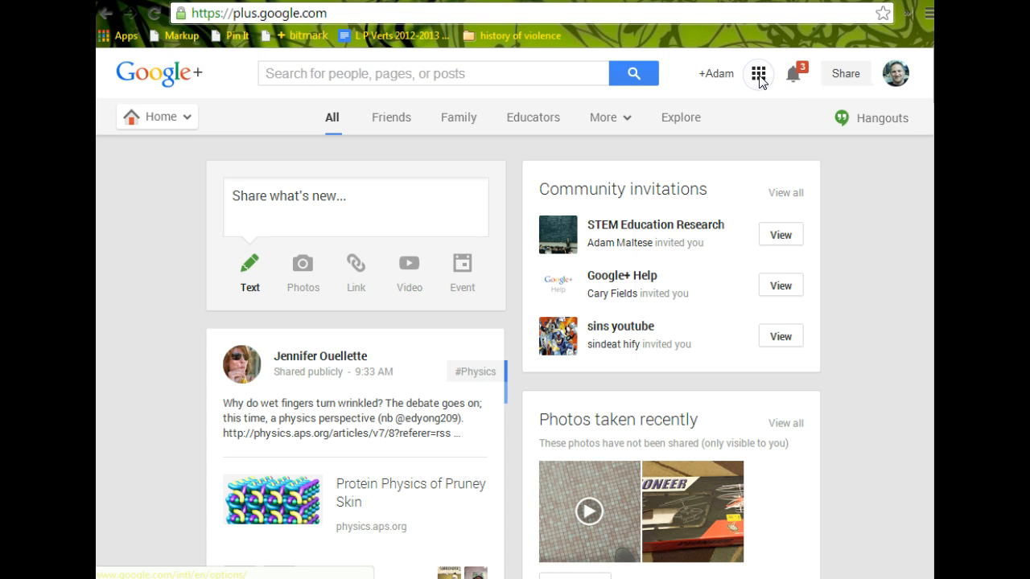
Go from the Google apps grid to Google+ Hangouts, then the Hangouts On Air section
{"action": "left_click", "coordinate": [758, 73]}
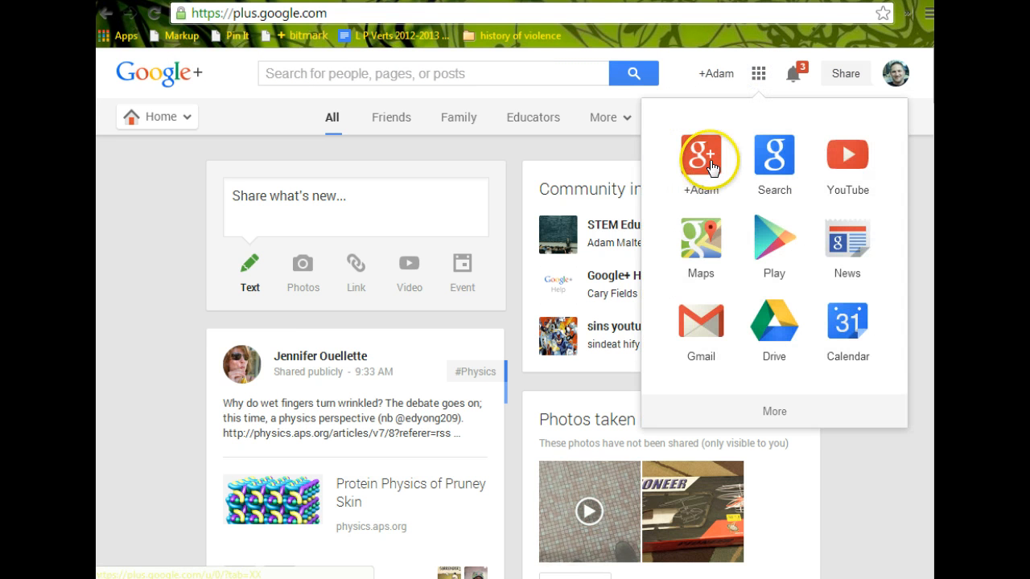
{"action": "mouse_move", "coordinate": [227, 131]}
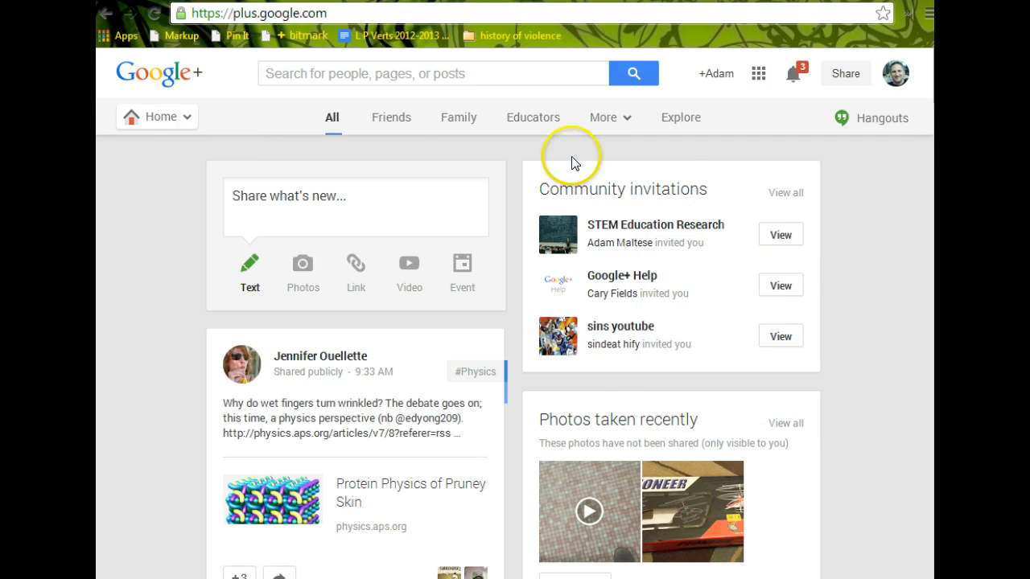
{"action": "mouse_move", "coordinate": [378, 175]}
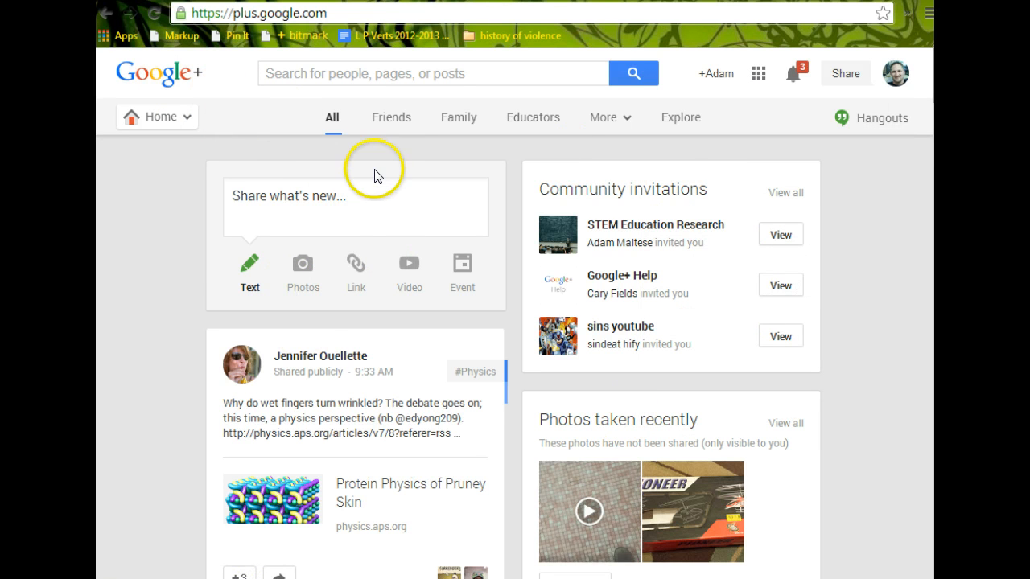
{"action": "mouse_move", "coordinate": [229, 138]}
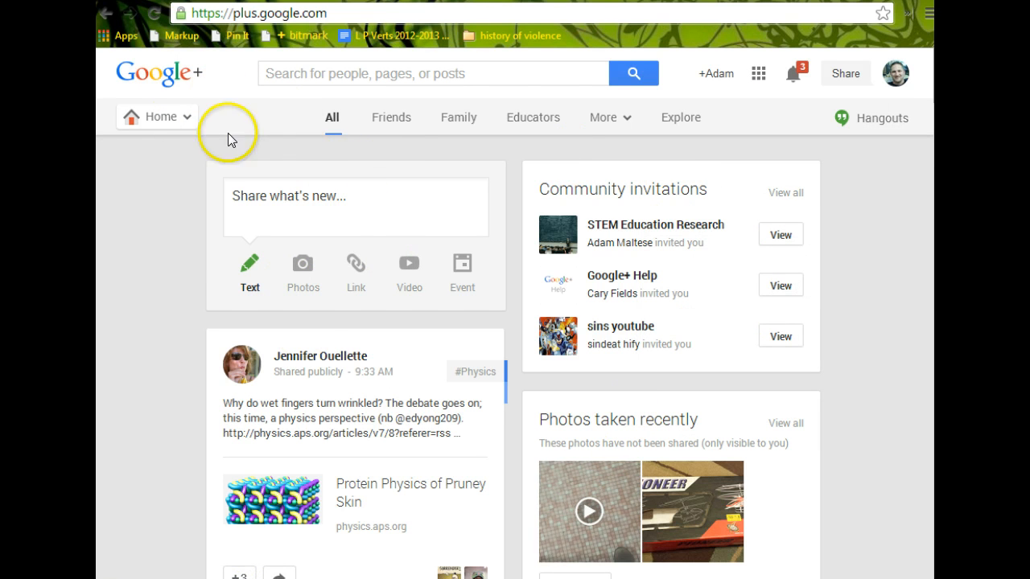
{"action": "left_click", "coordinate": [156, 117]}
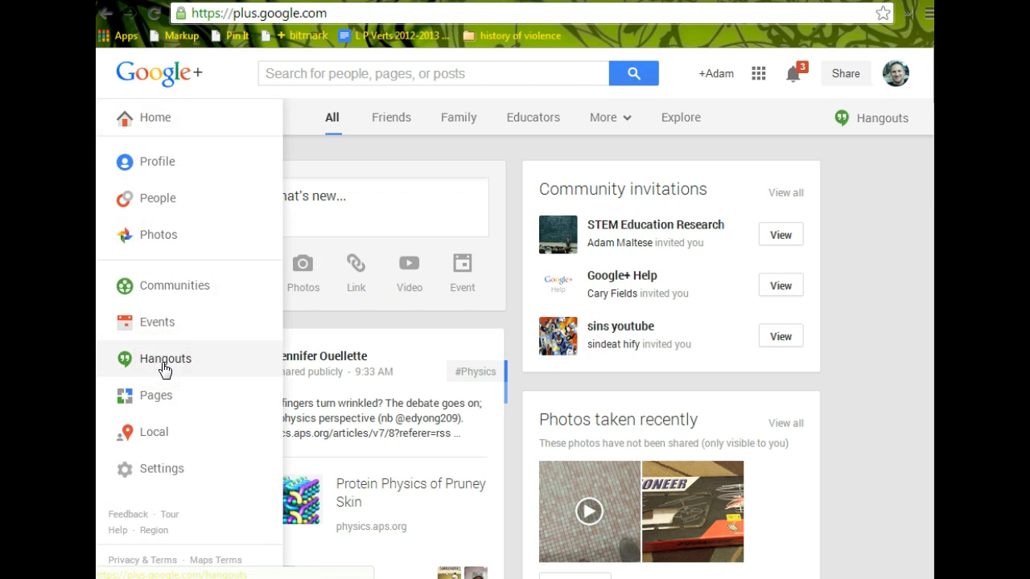
{"action": "left_click", "coordinate": [165, 359]}
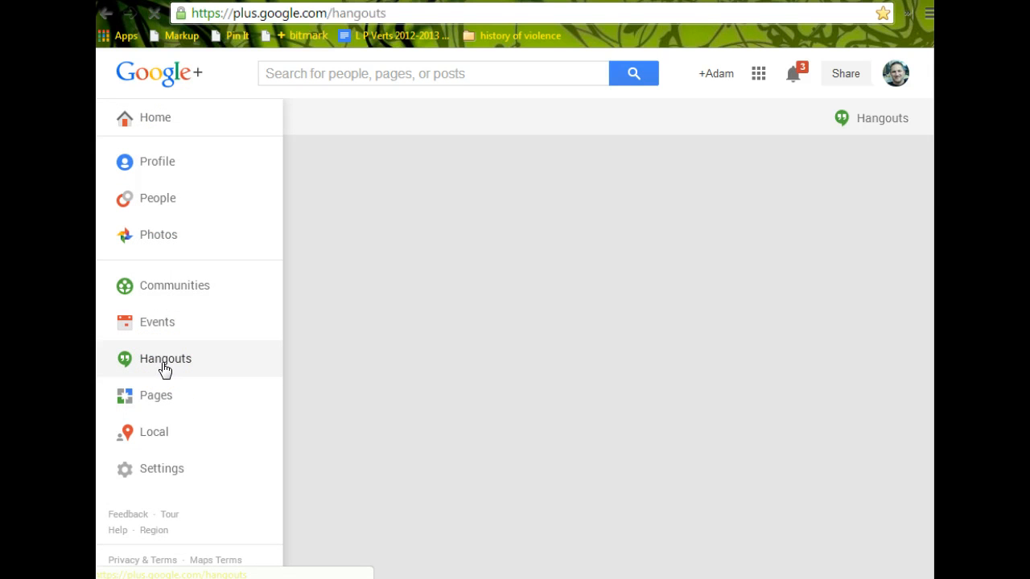
{"action": "left_click", "coordinate": [165, 359]}
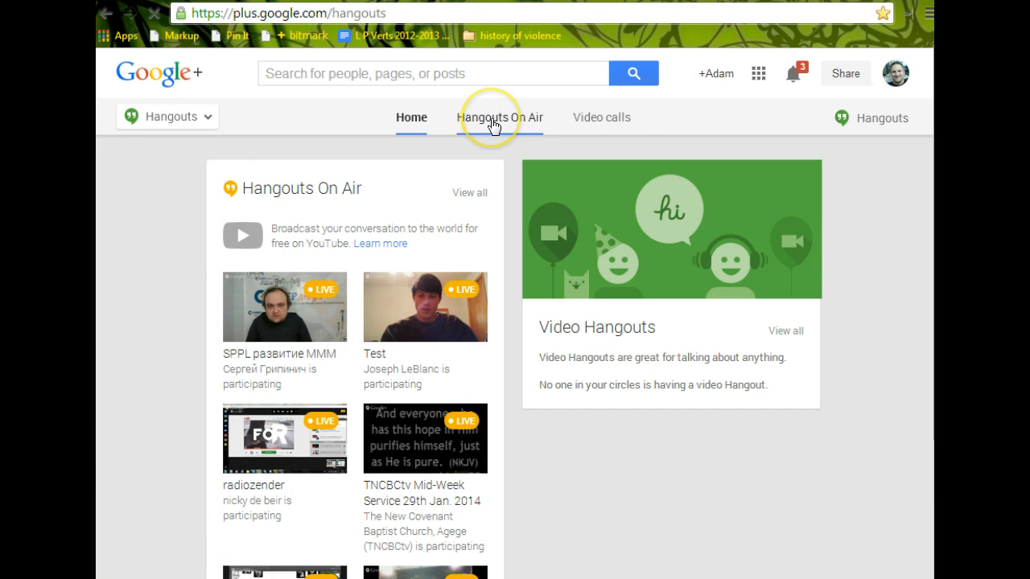
{"action": "left_click", "coordinate": [499, 117]}
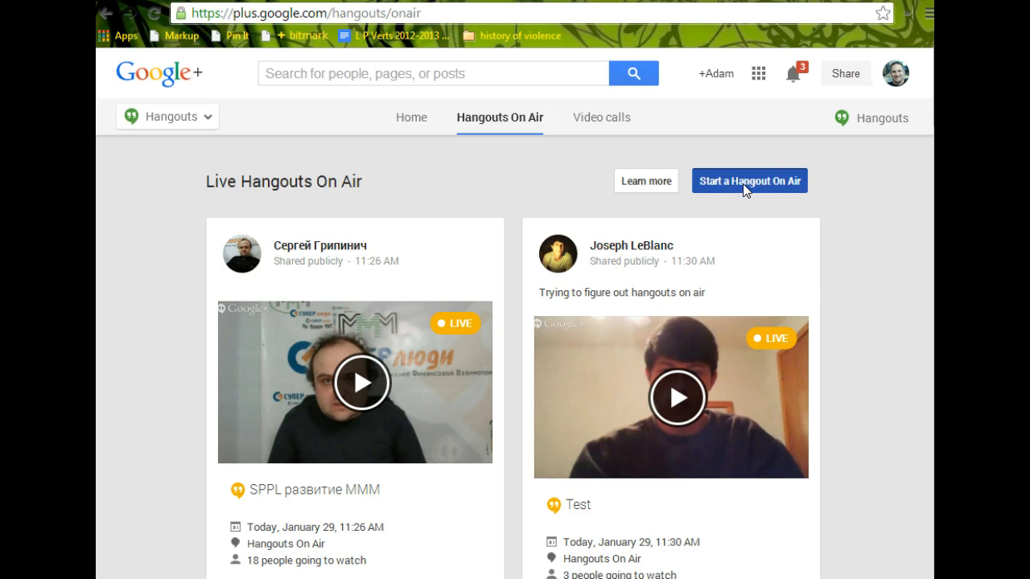
Start a new Hangout On Air and remove all eight default audience circles
{"action": "left_click", "coordinate": [748, 181]}
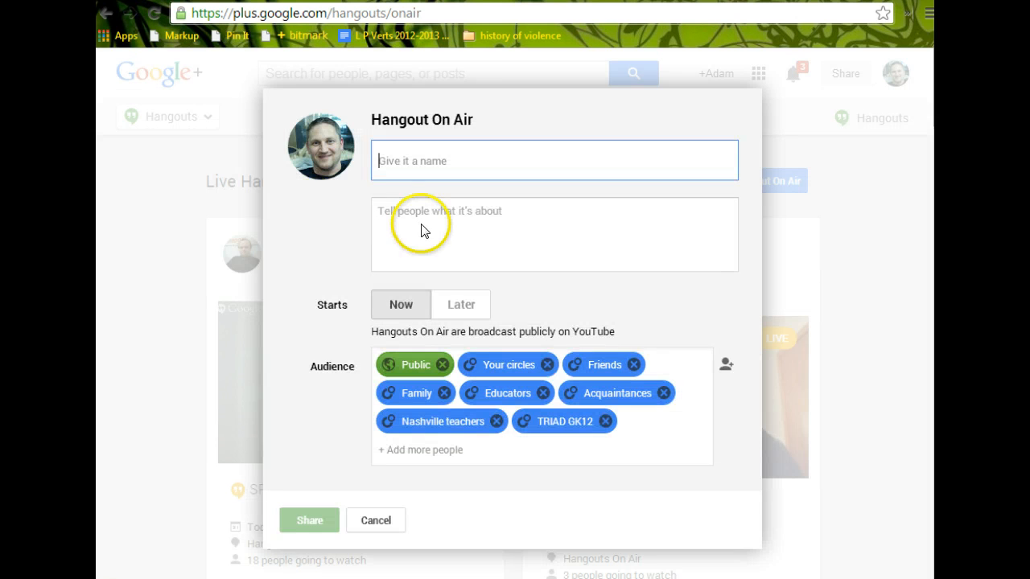
{"action": "left_click", "coordinate": [442, 364]}
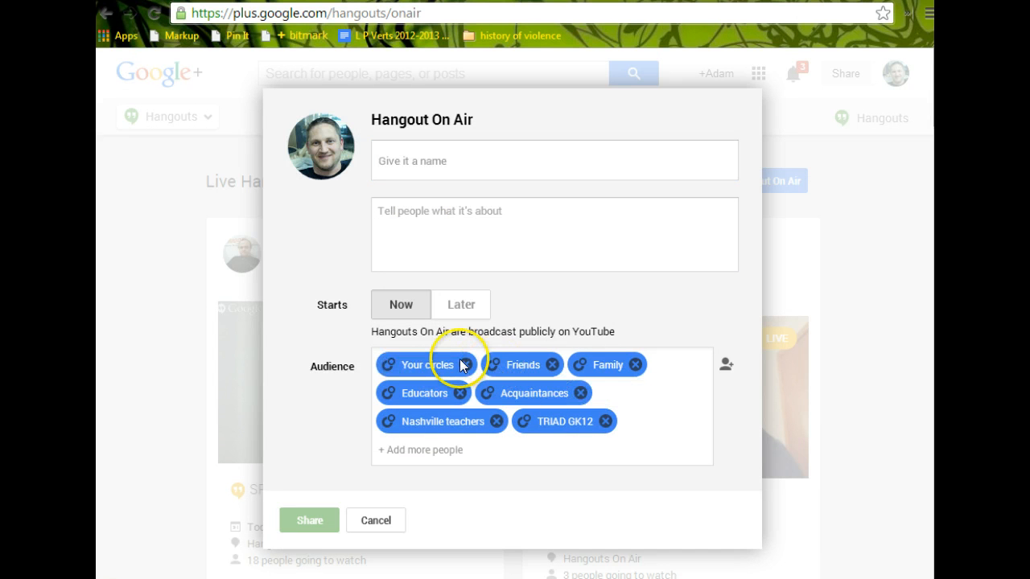
{"action": "left_click", "coordinate": [467, 365]}
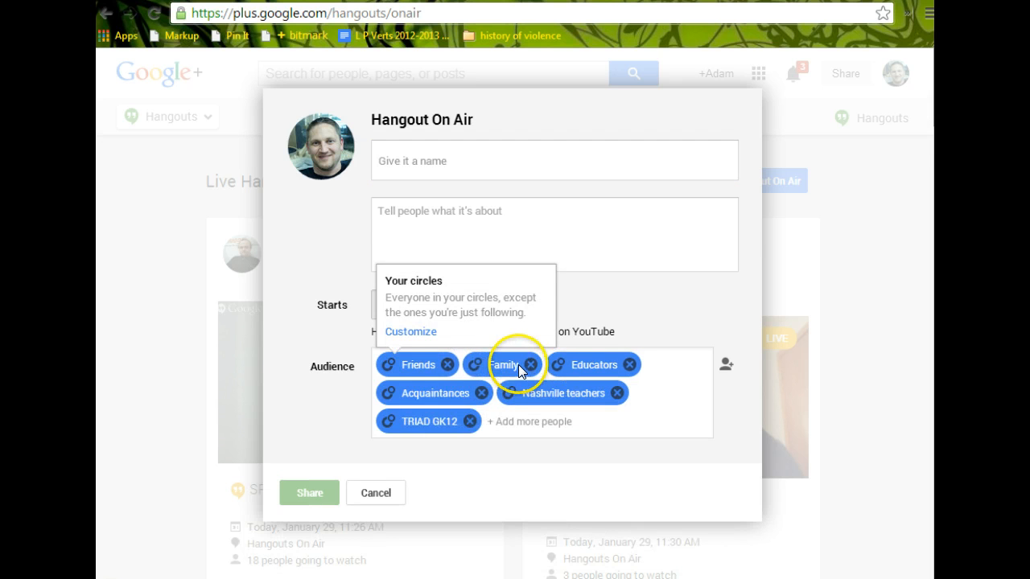
{"action": "left_click", "coordinate": [449, 364]}
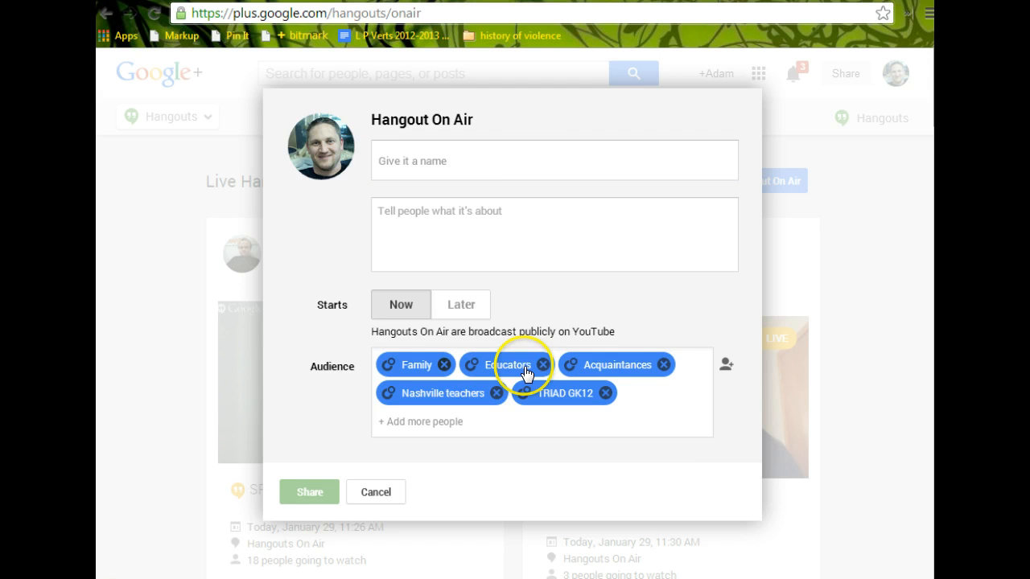
{"action": "left_click", "coordinate": [449, 364]}
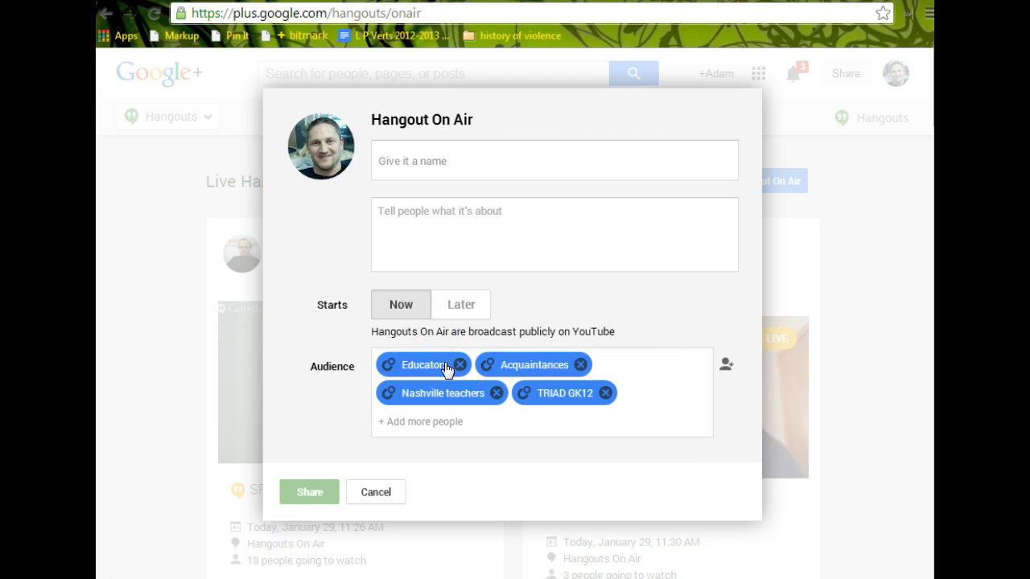
{"action": "left_click", "coordinate": [461, 364]}
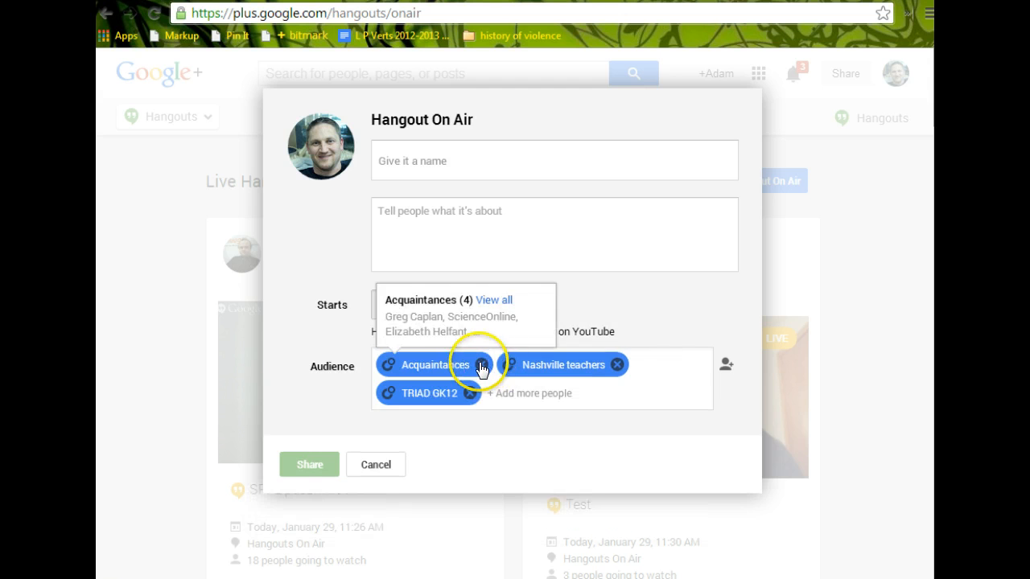
{"action": "left_click", "coordinate": [482, 364]}
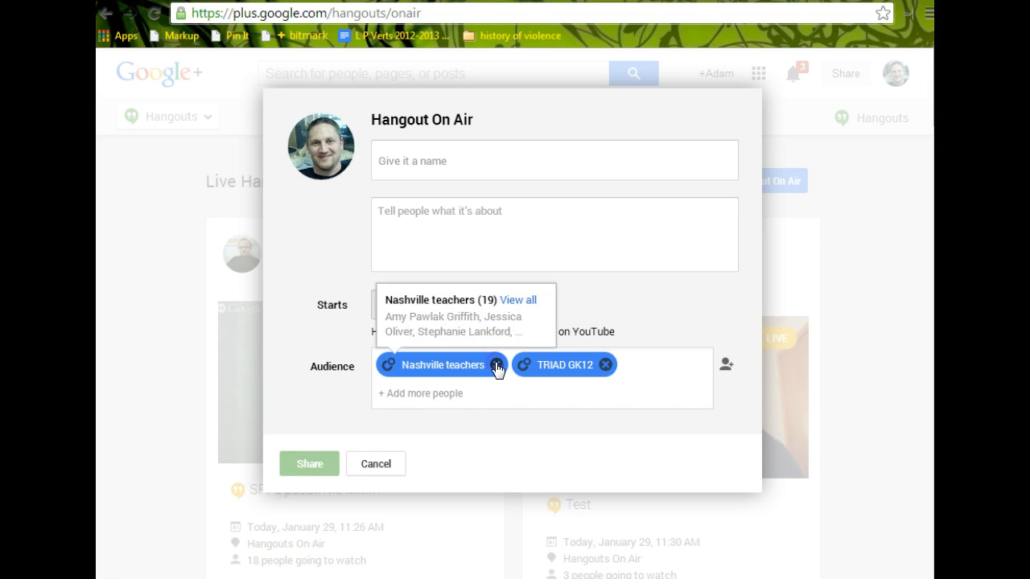
{"action": "left_click", "coordinate": [476, 365]}
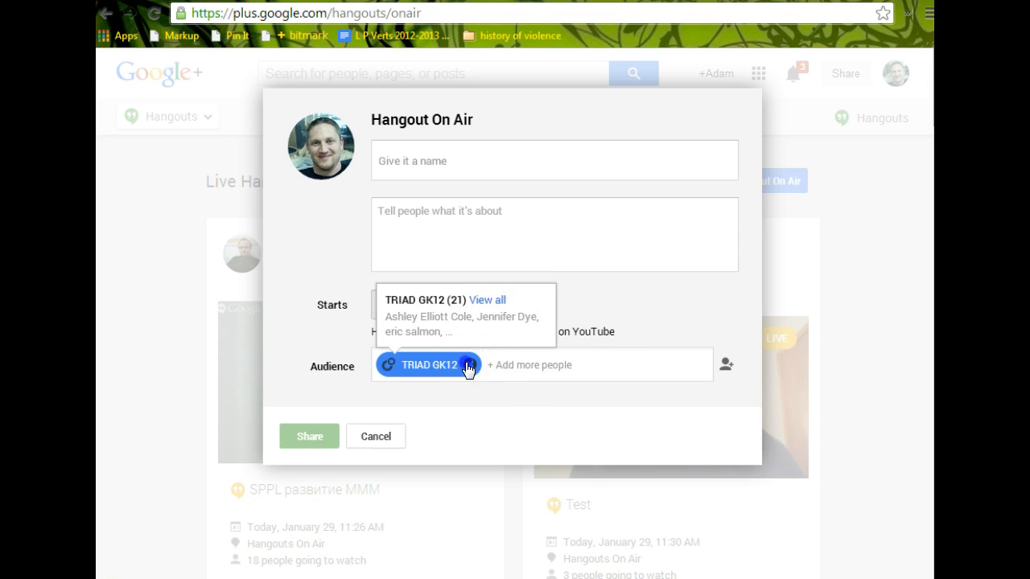
{"action": "left_click", "coordinate": [466, 365]}
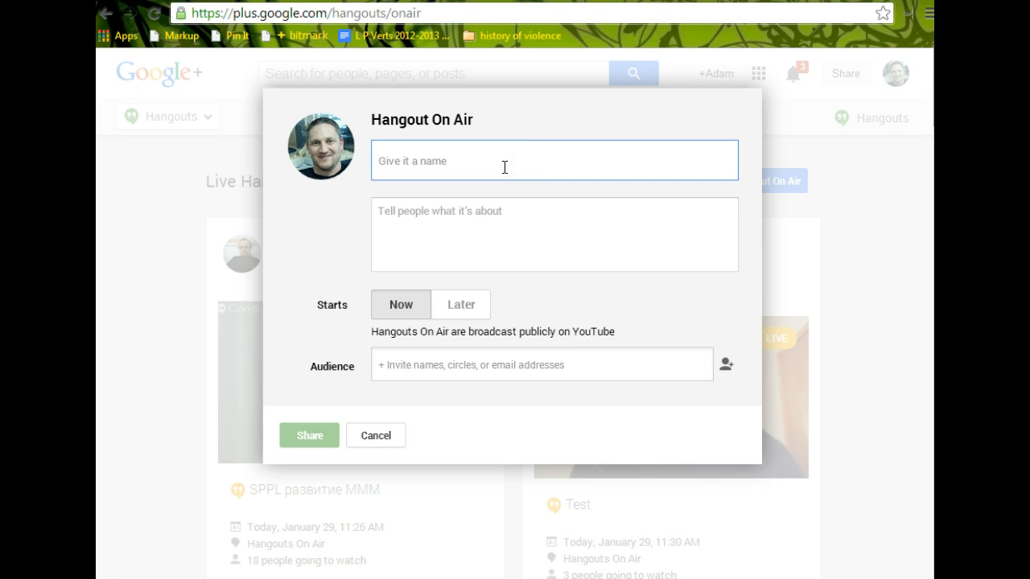
Enter '1-29-14 Lunch demo' as the broadcast name
{"action": "type", "text": "1"}
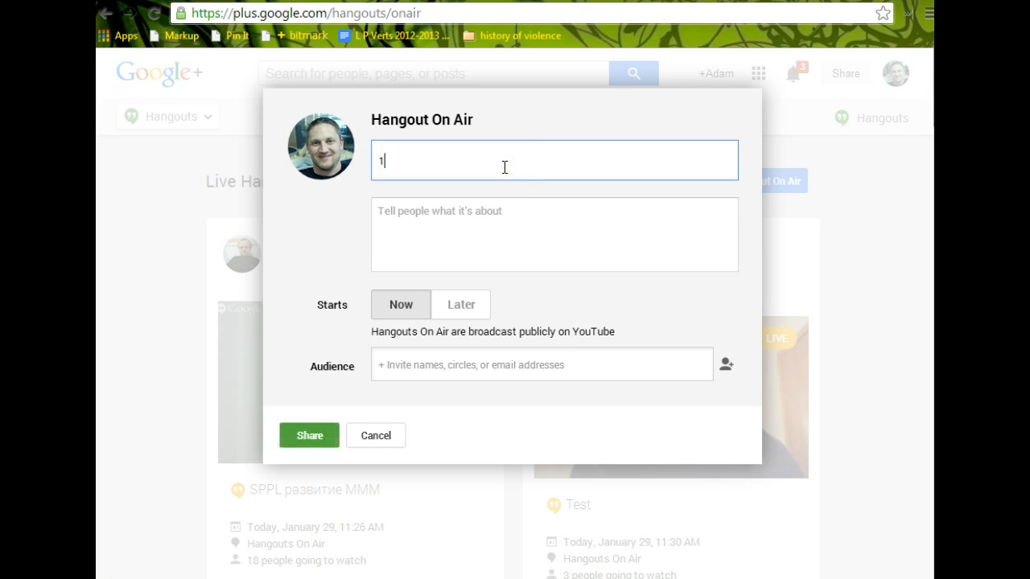
{"action": "type", "text": "-2"}
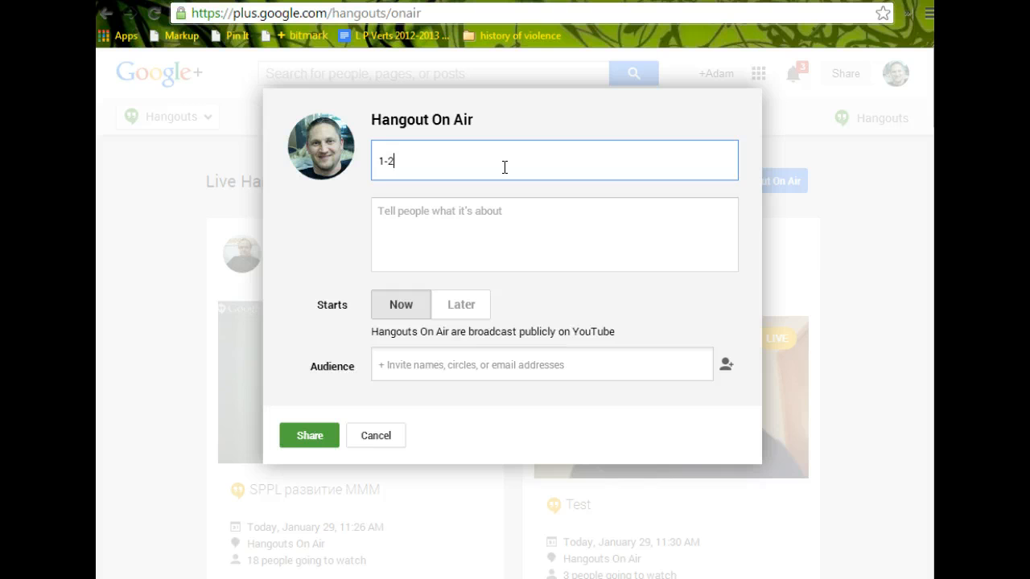
{"action": "type", "text": "29-"}
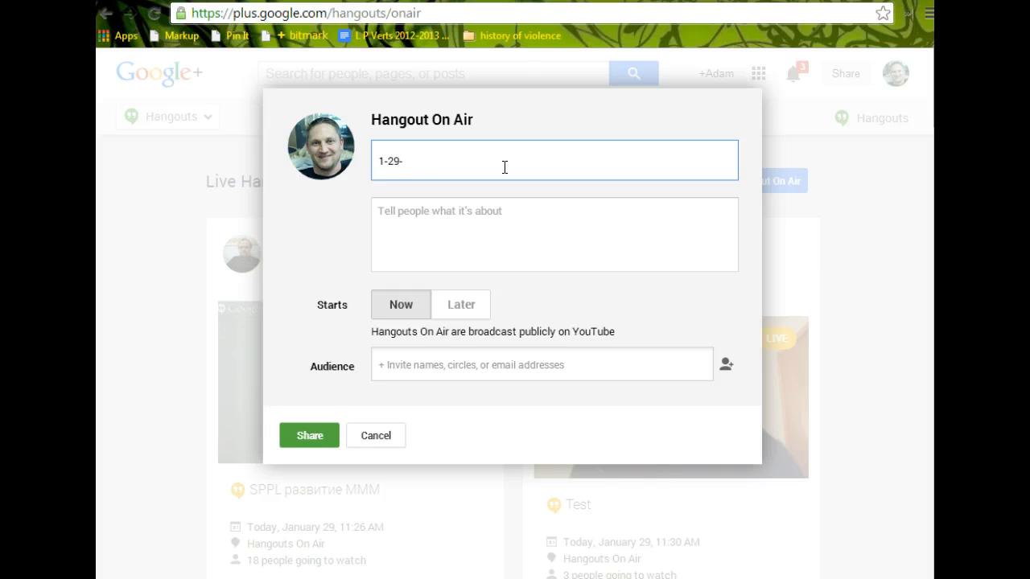
{"action": "type", "text": "14 Lun"}
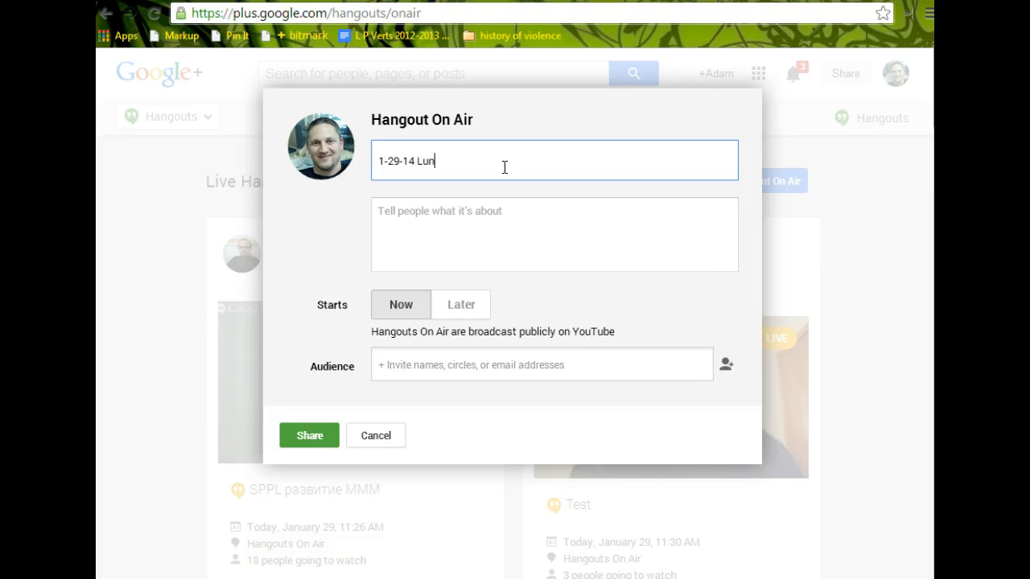
{"action": "type", "text": "ch de"}
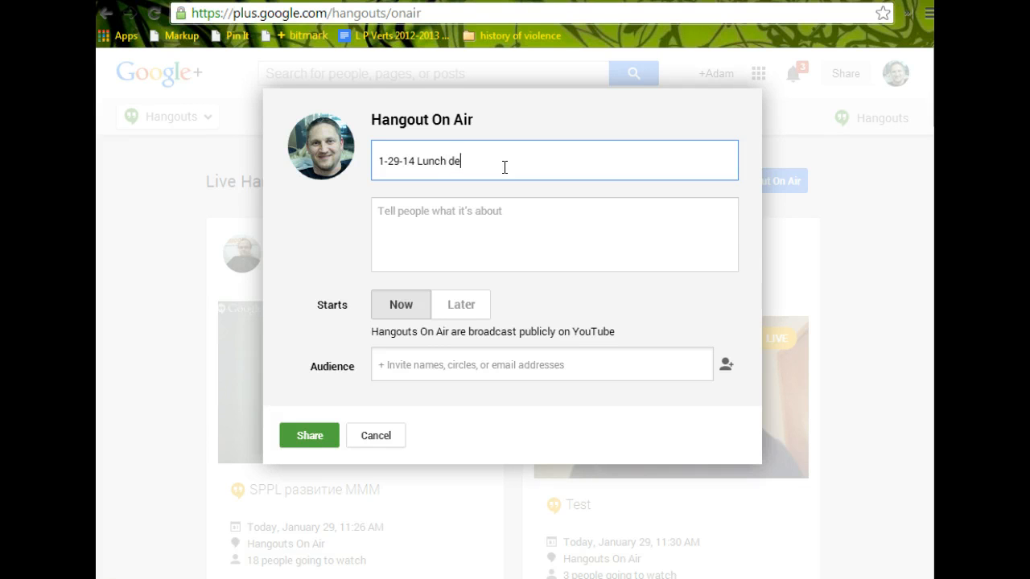
{"action": "type", "text": "mo"}
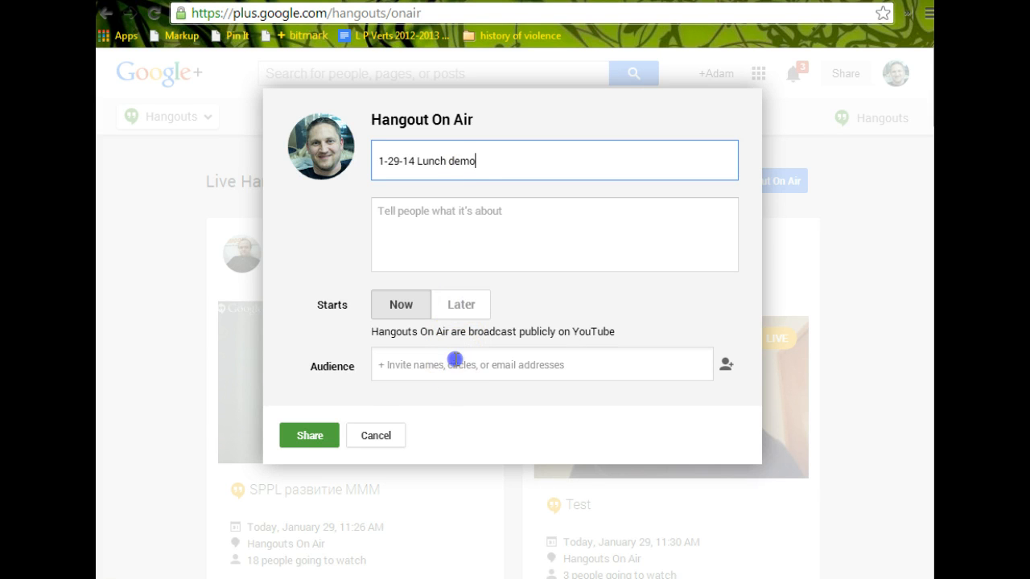
Search 'goog' and add the 'saved from google+' circle as the audience
{"action": "left_click", "coordinate": [542, 364]}
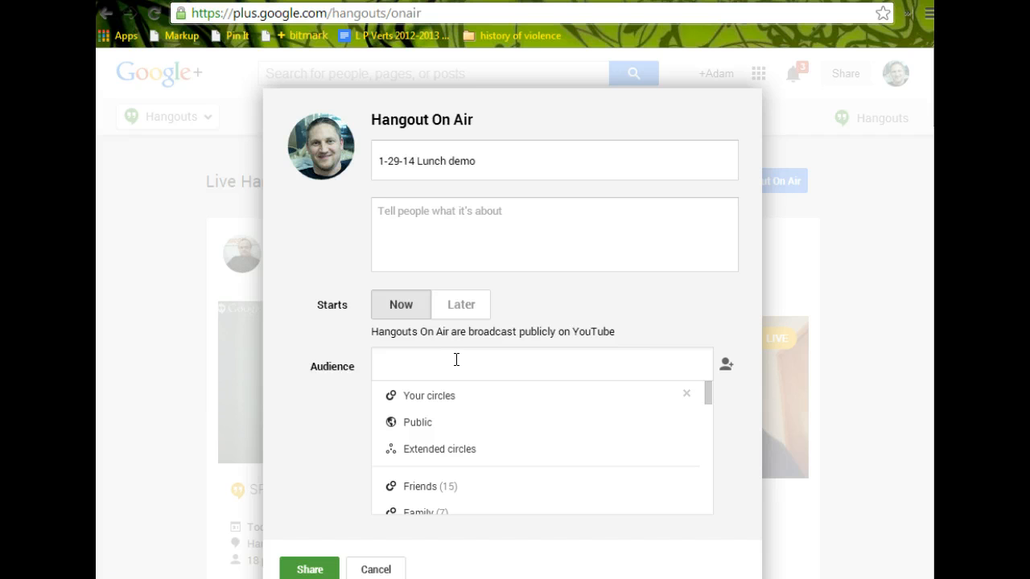
{"action": "type", "text": "g"}
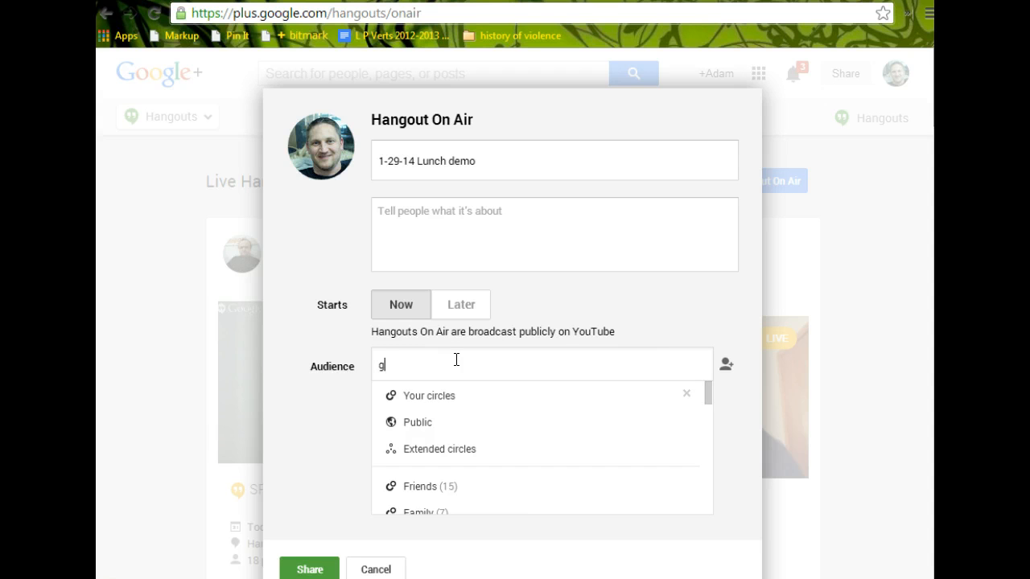
{"action": "type", "text": "oog"}
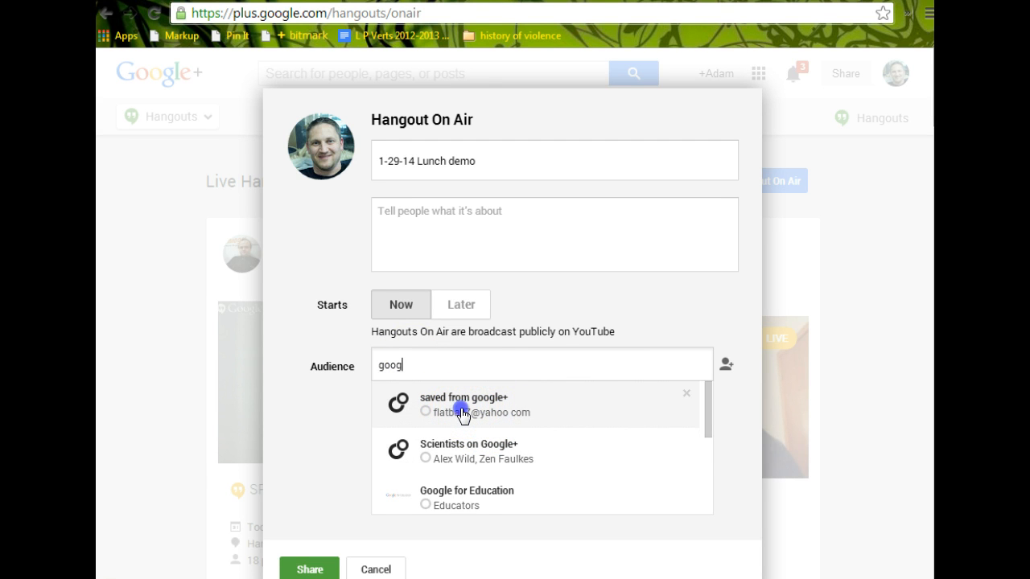
{"action": "left_click", "coordinate": [464, 405]}
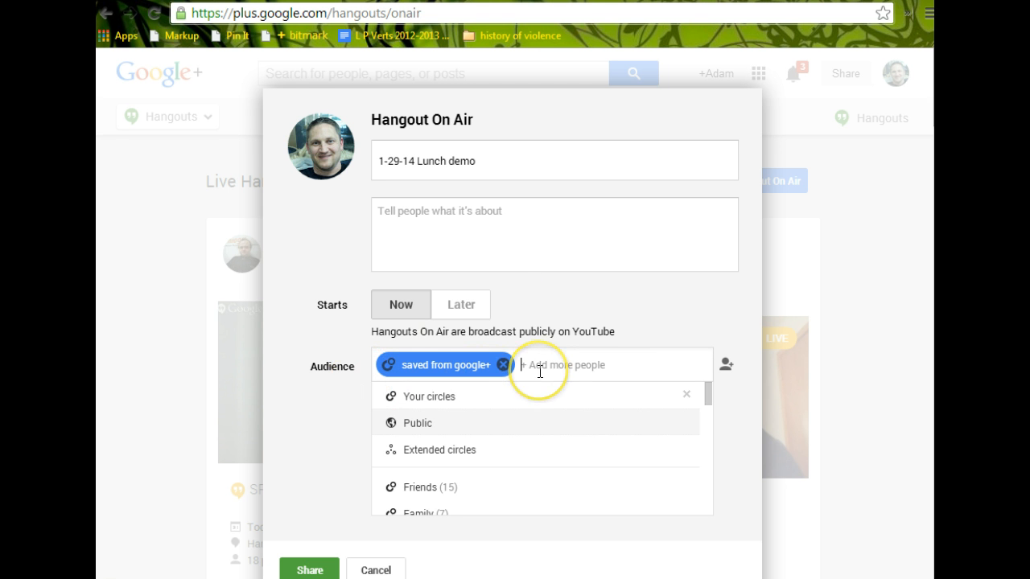
{"action": "mouse_move", "coordinate": [435, 372]}
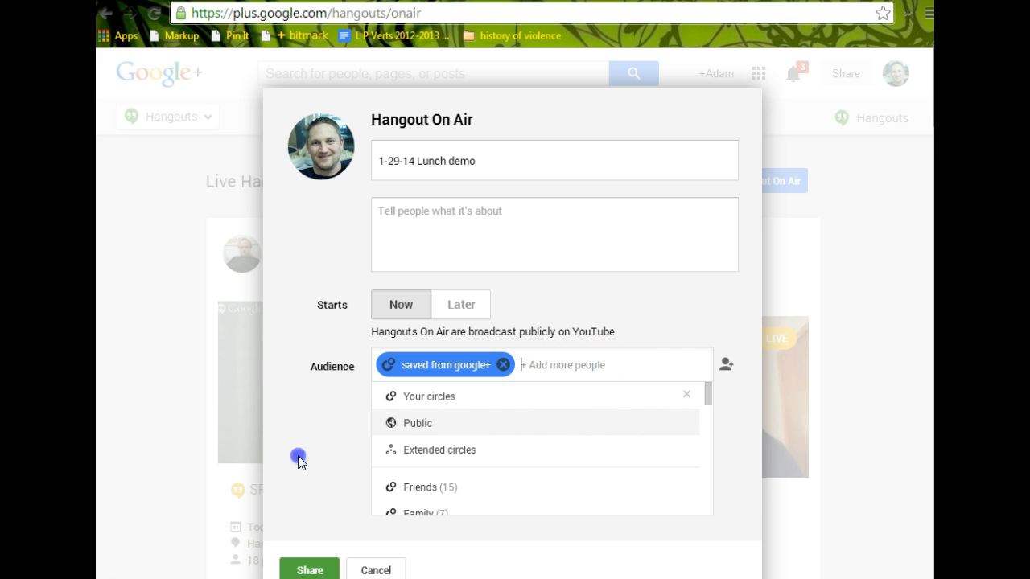
{"action": "left_click", "coordinate": [400, 304]}
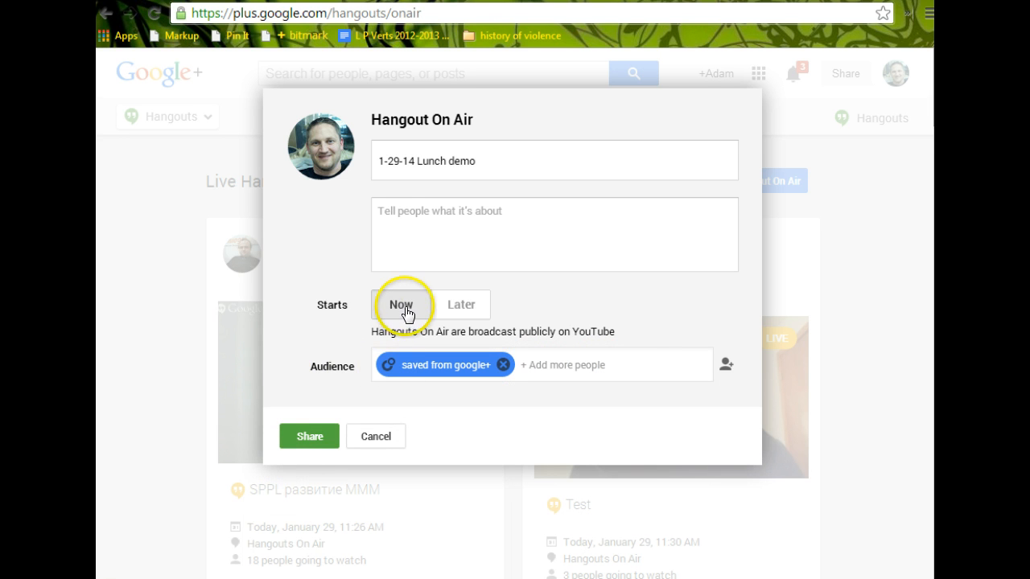
{"action": "left_click", "coordinate": [553, 234]}
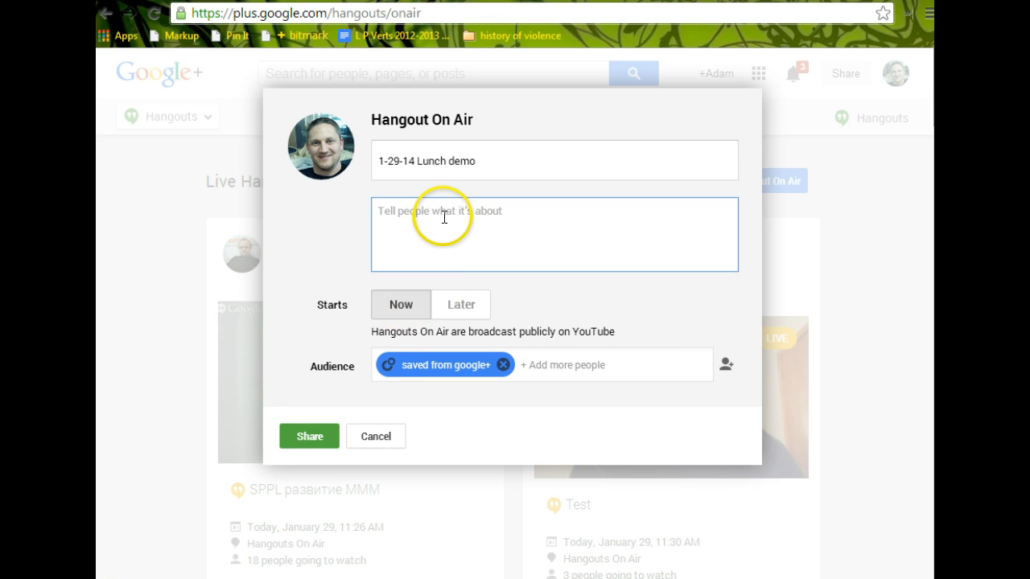
{"action": "mouse_move", "coordinate": [334, 354]}
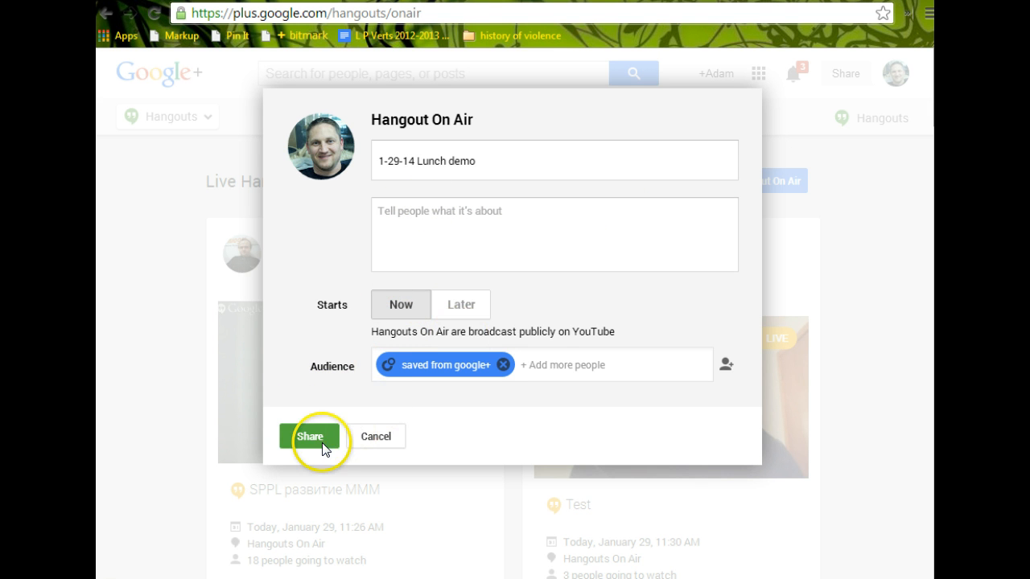
{"action": "mouse_move", "coordinate": [643, 432]}
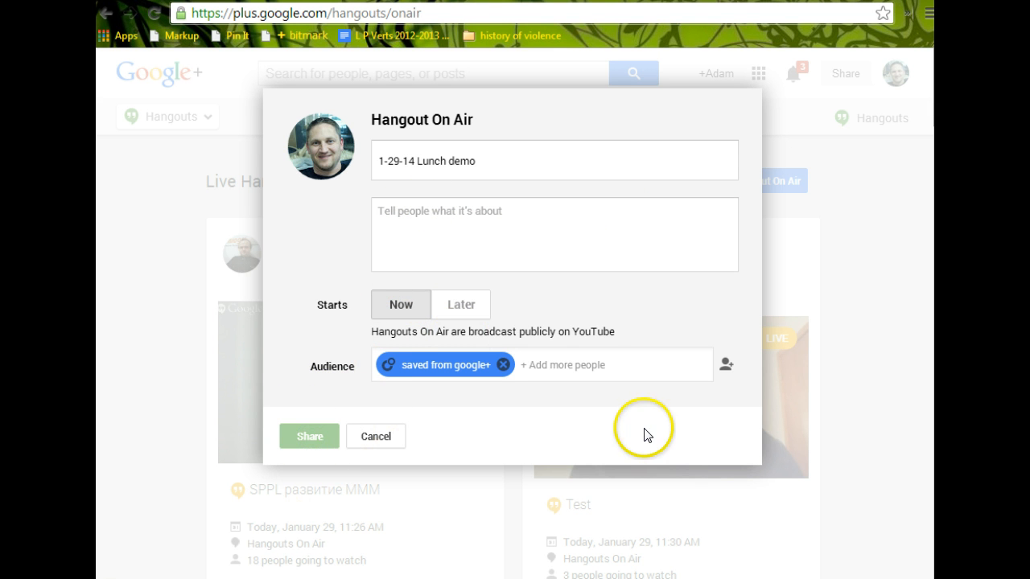
{"action": "mouse_move", "coordinate": [648, 433]}
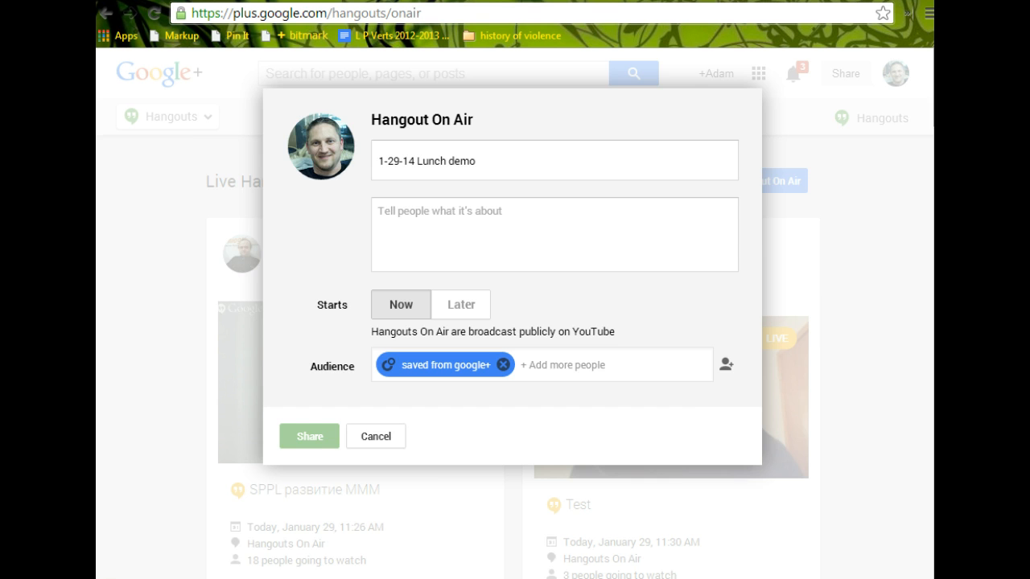
Enable the Questions and Answers app on the Lunch demo event page
{"action": "left_click", "coordinate": [308, 437]}
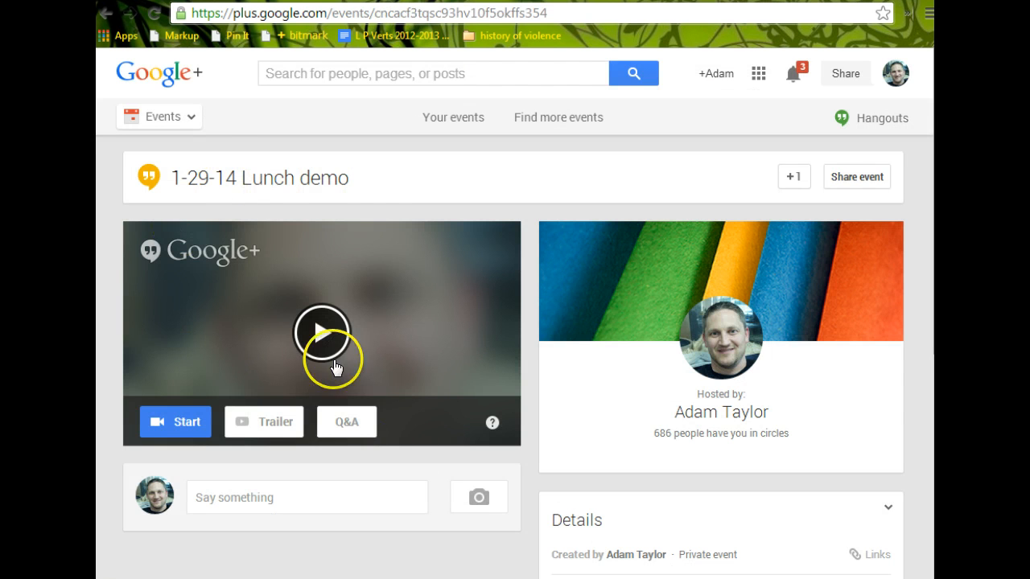
{"action": "mouse_move", "coordinate": [350, 374]}
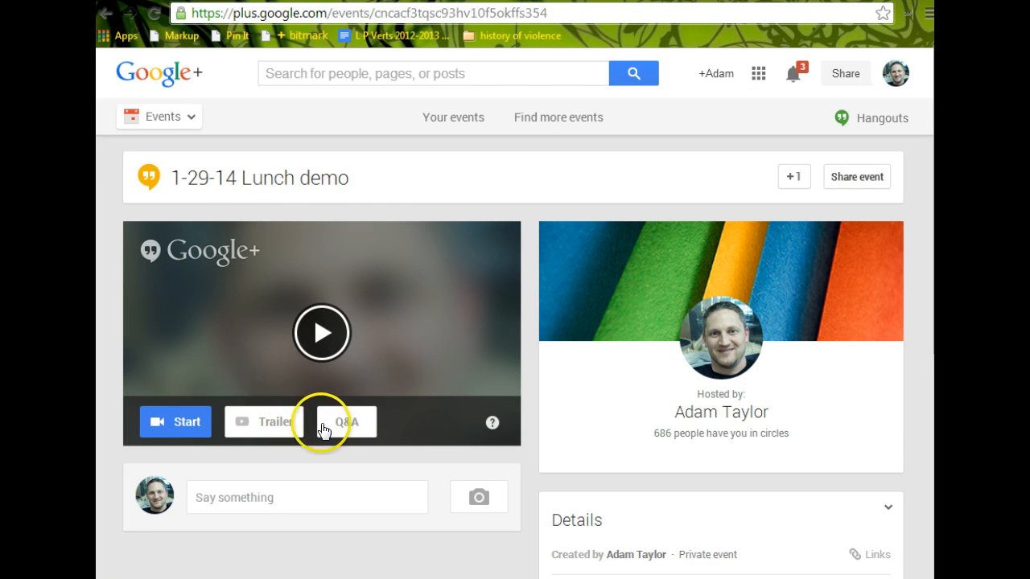
{"action": "mouse_move", "coordinate": [346, 421]}
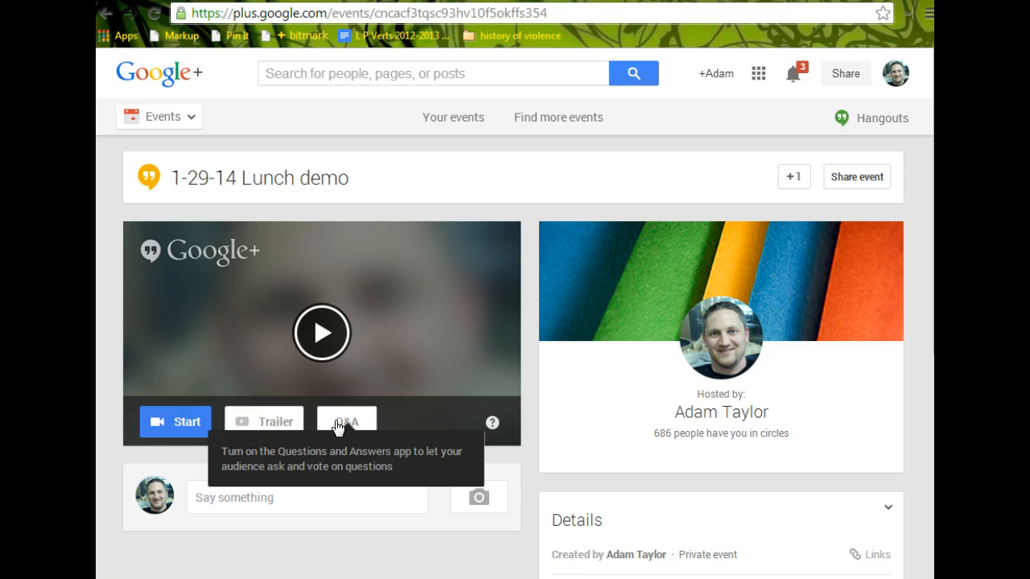
{"action": "left_click", "coordinate": [346, 420]}
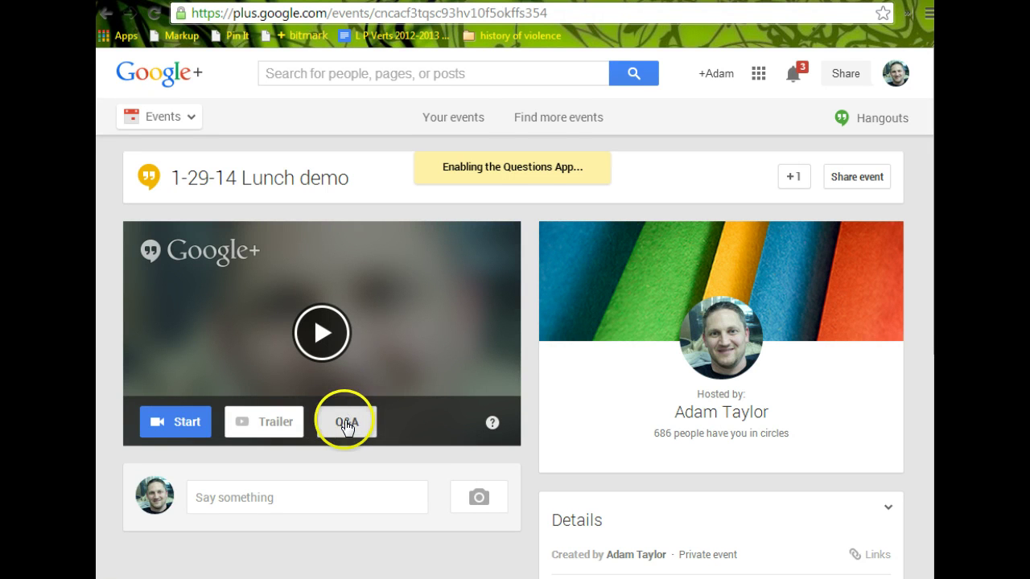
{"action": "left_click", "coordinate": [346, 422]}
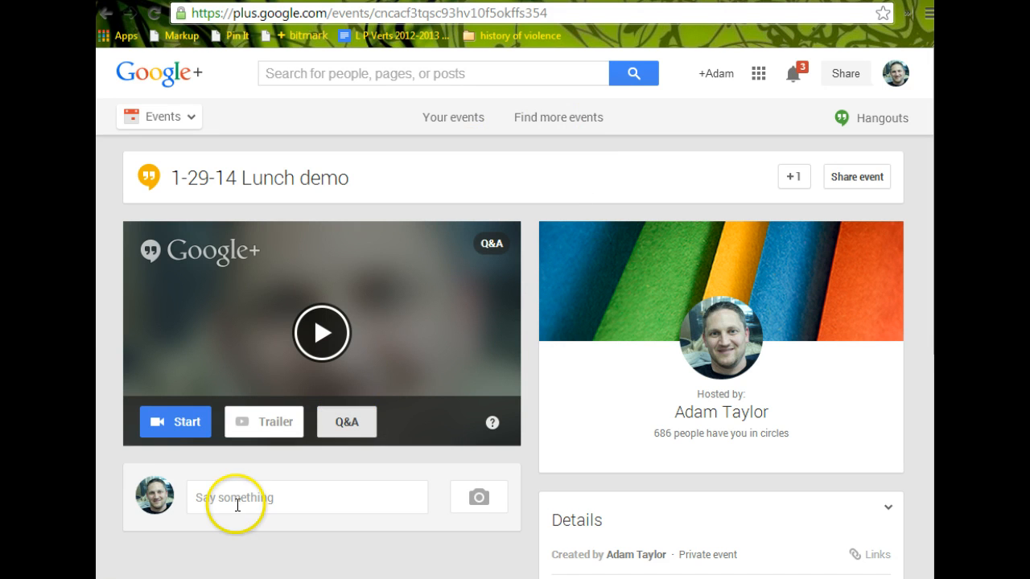
{"action": "mouse_move", "coordinate": [174, 422]}
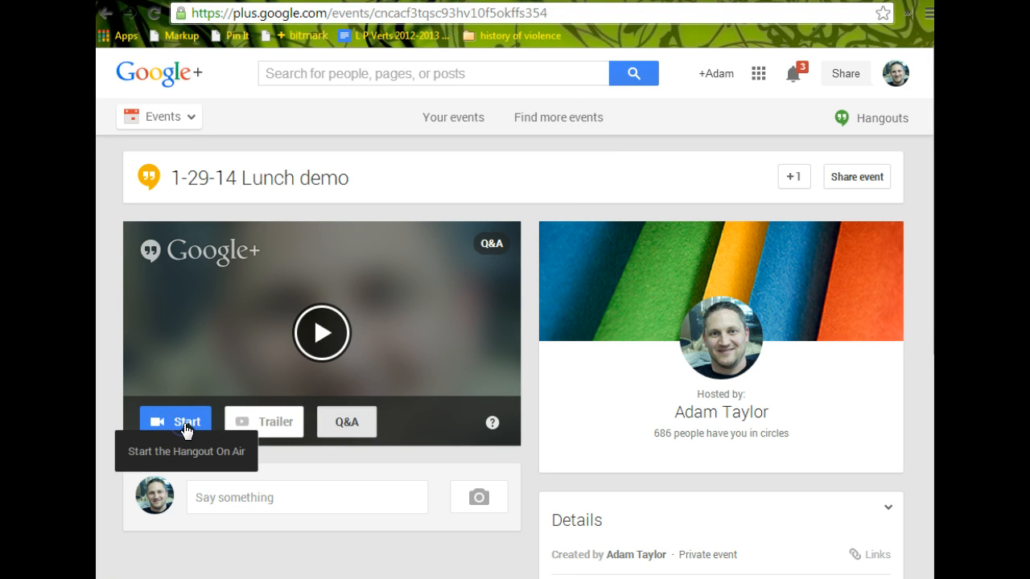
Start the hangout, end the other video call, and skip inviting guests
{"action": "left_click", "coordinate": [175, 421]}
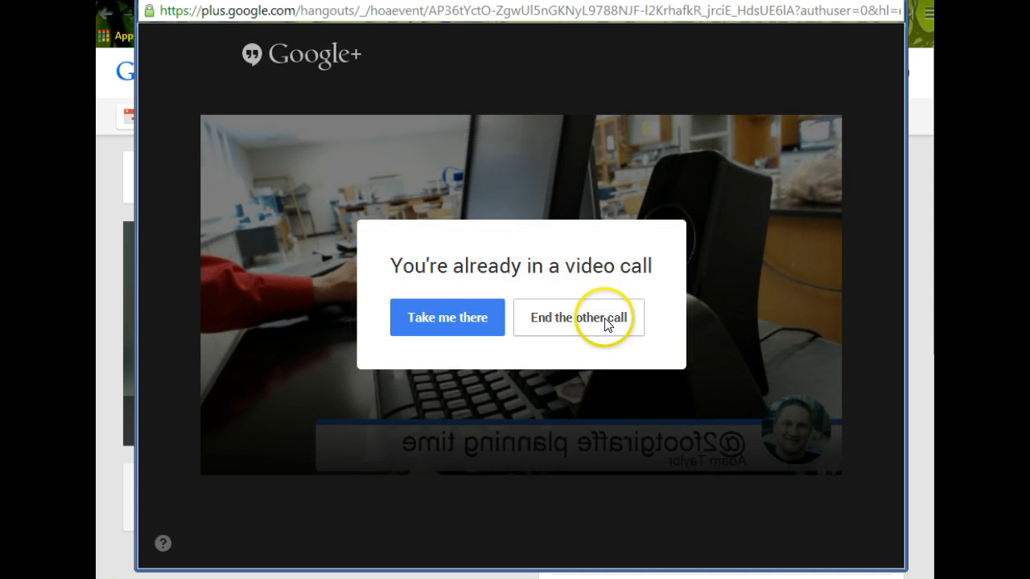
{"action": "left_click", "coordinate": [578, 317]}
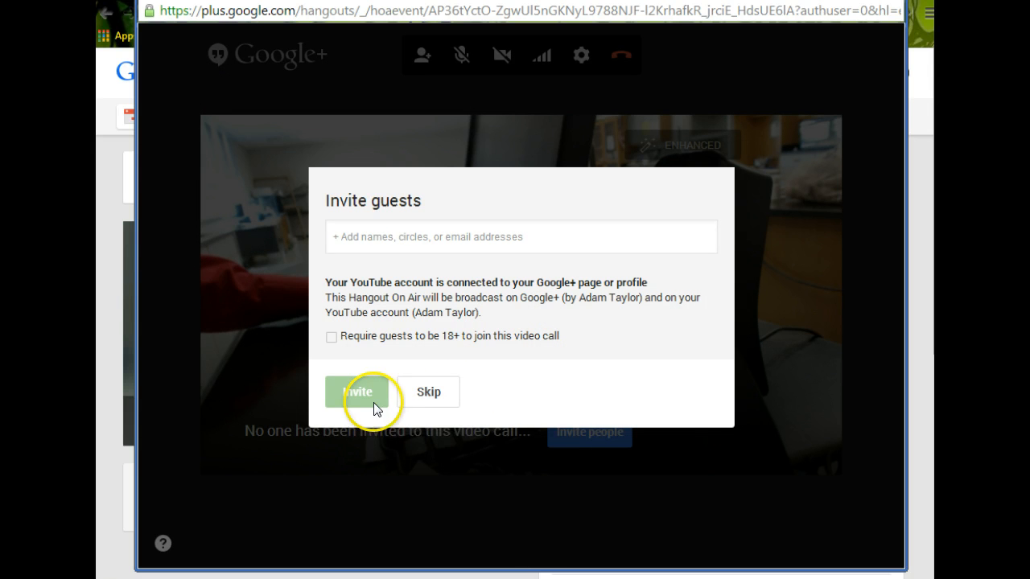
{"action": "mouse_move", "coordinate": [428, 392]}
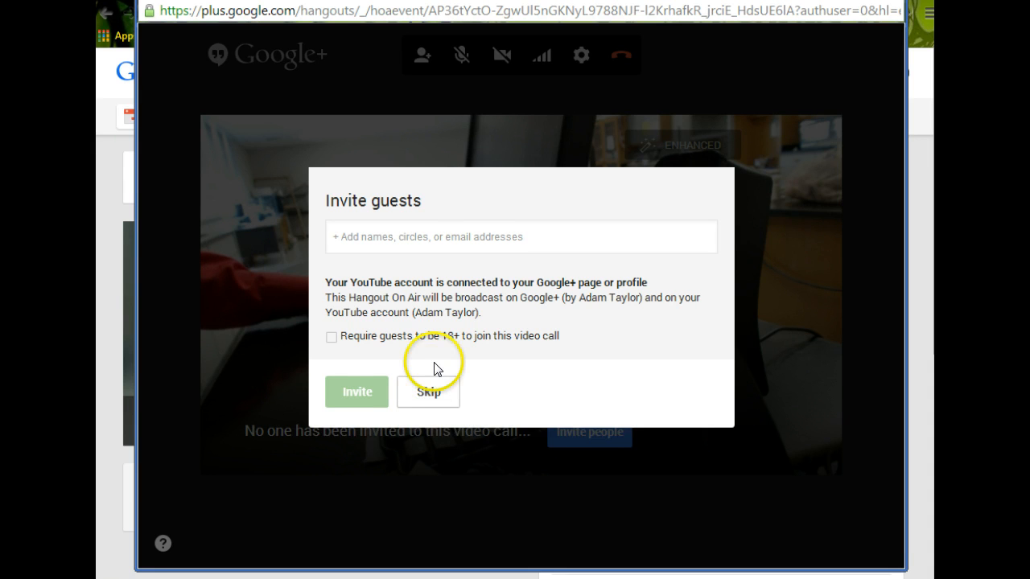
{"action": "left_click", "coordinate": [427, 393]}
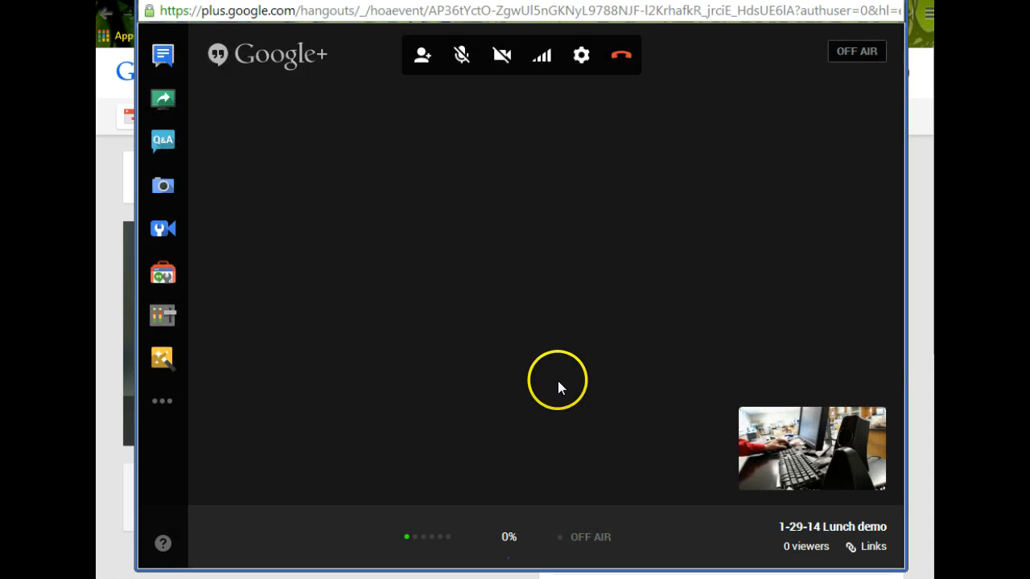
Open the Hangout Toolbox app from the left sidebar
{"action": "left_click", "coordinate": [163, 358]}
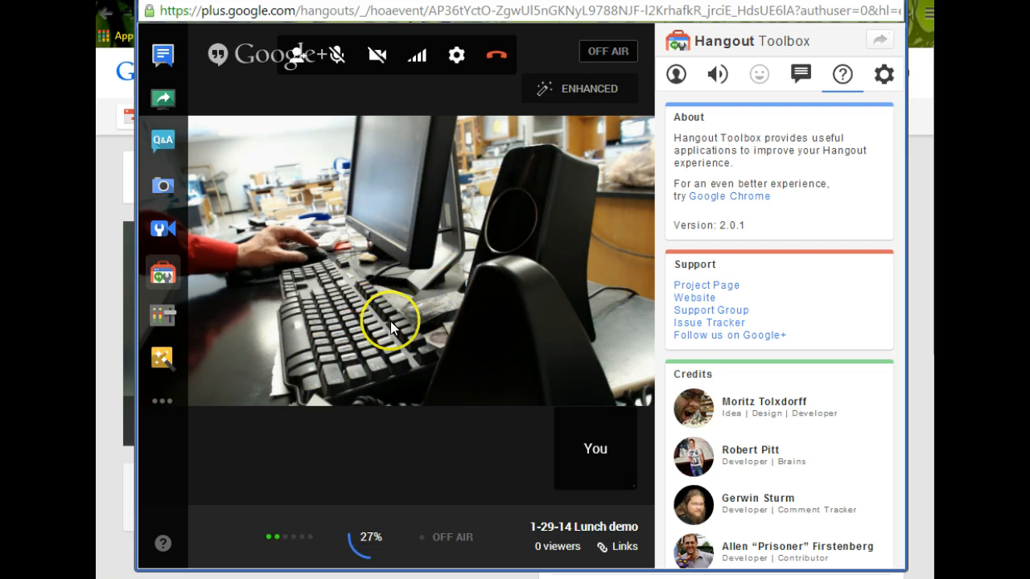
{"action": "mouse_move", "coordinate": [214, 561]}
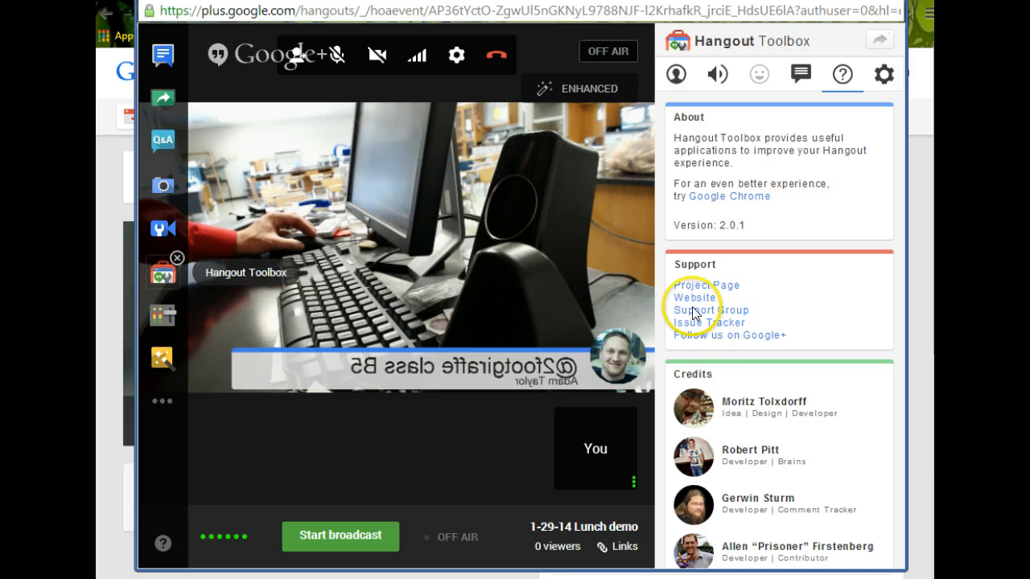
{"action": "mouse_move", "coordinate": [539, 474]}
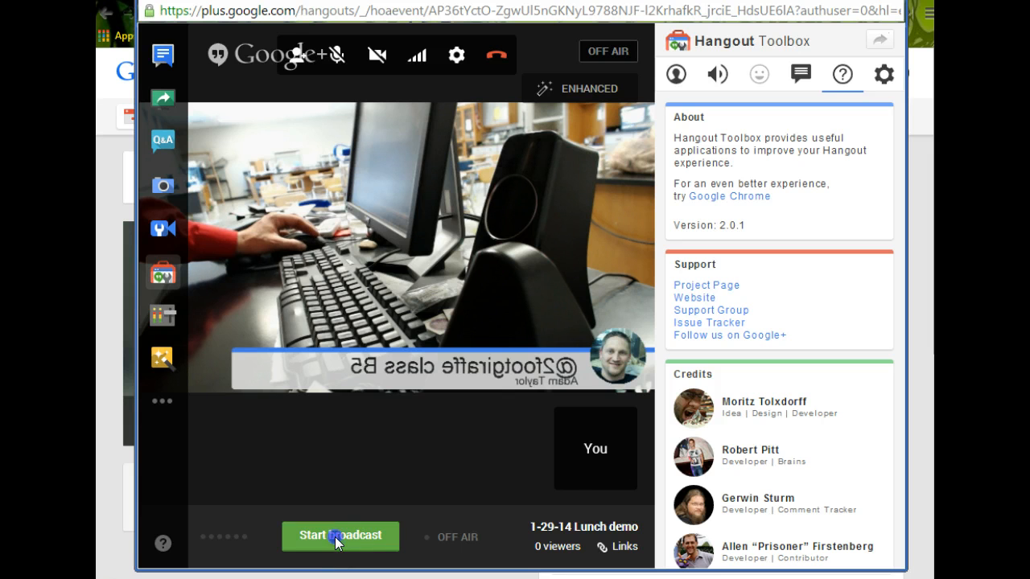
Start broadcasting and confirm going live on Google+ and YouTube
{"action": "left_click", "coordinate": [339, 536]}
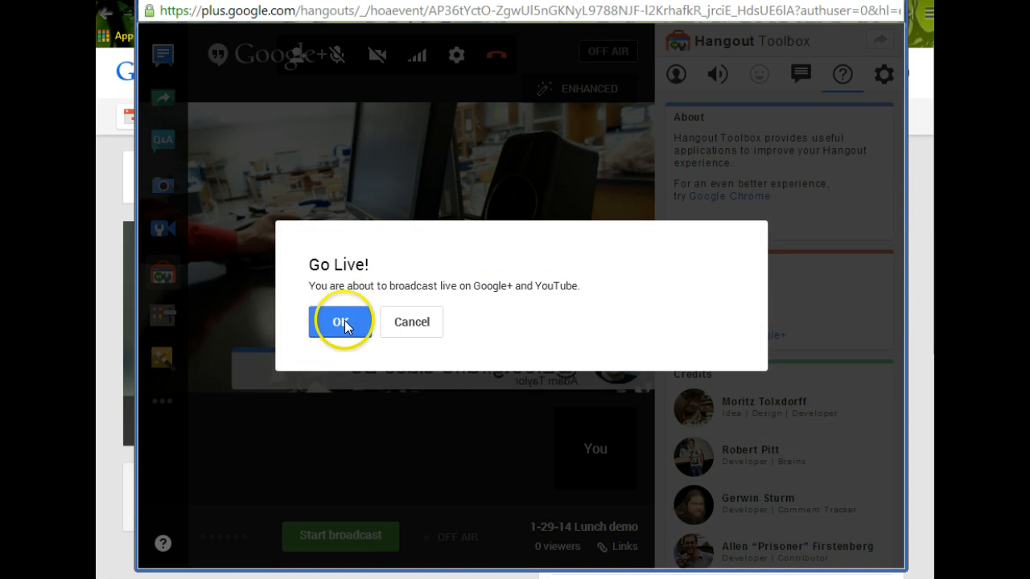
{"action": "left_click", "coordinate": [340, 321]}
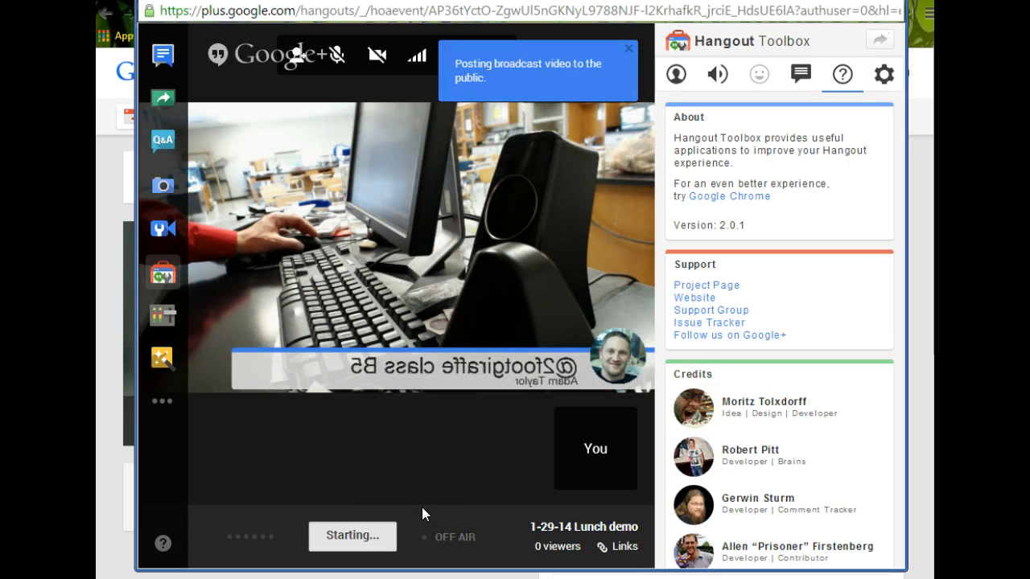
{"action": "mouse_move", "coordinate": [394, 531]}
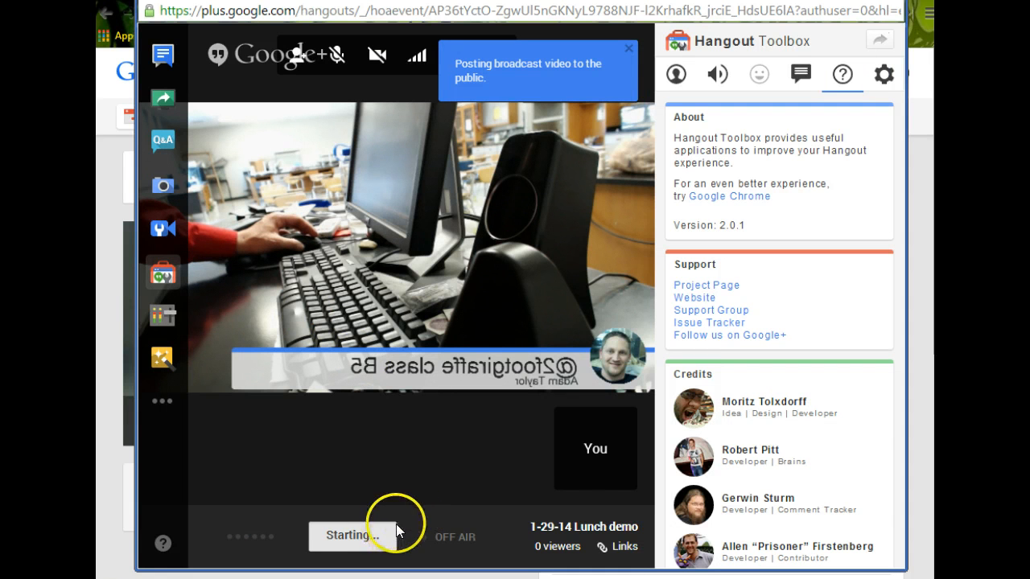
{"action": "left_click", "coordinate": [349, 536]}
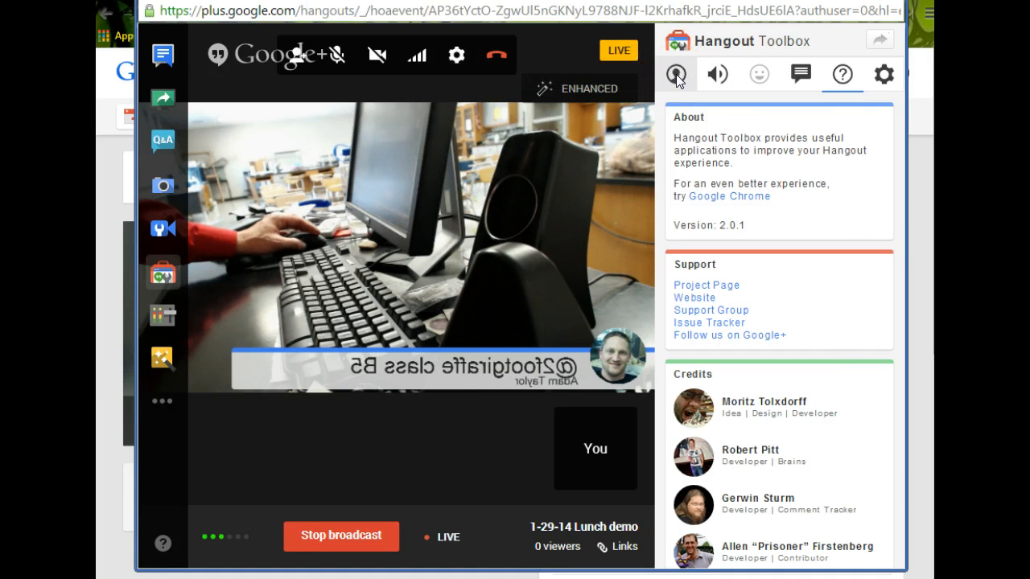
{"action": "left_click", "coordinate": [676, 74]}
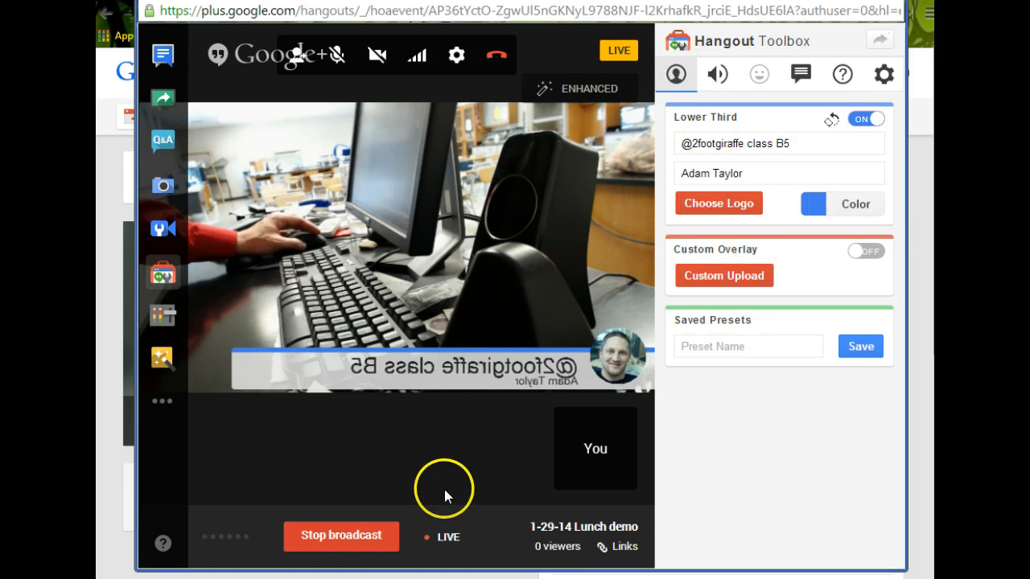
{"action": "mouse_move", "coordinate": [574, 321]}
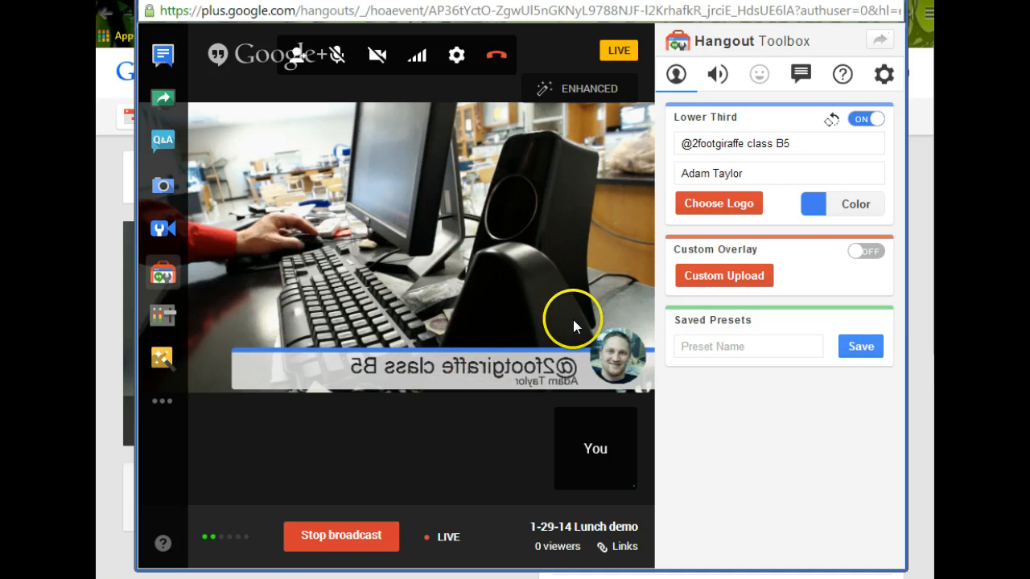
{"action": "left_click", "coordinate": [779, 144]}
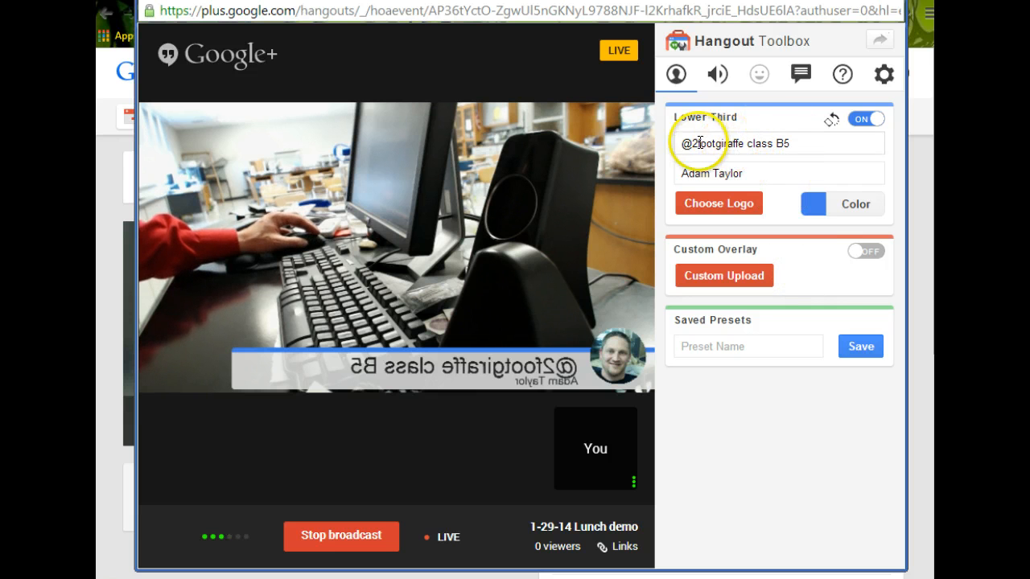
Replace 'class B5' with 'Lunch demo' and toggle Lower Third off and on
{"action": "triple_click", "coordinate": [777, 143]}
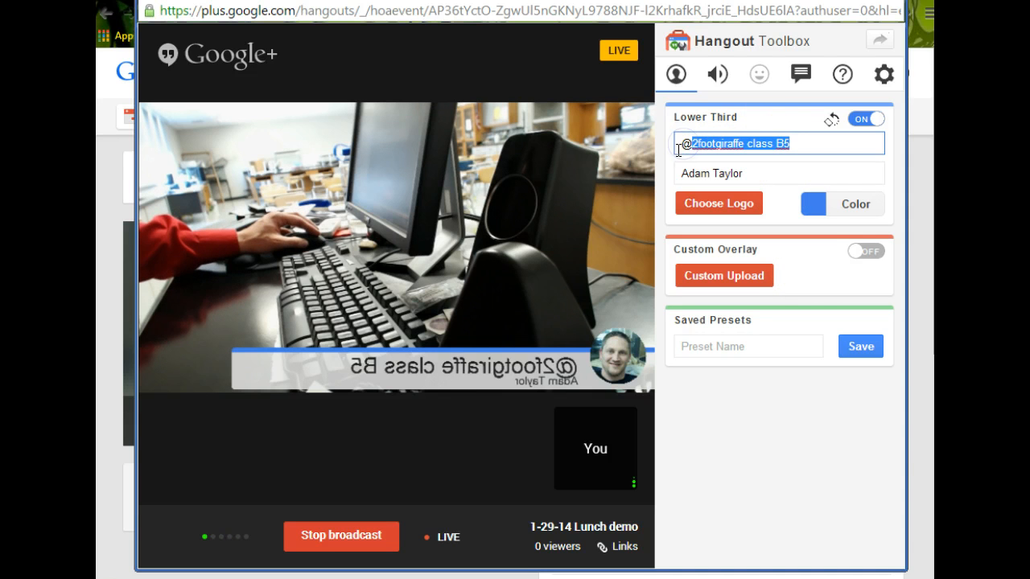
{"action": "mouse_move", "coordinate": [917, 161]}
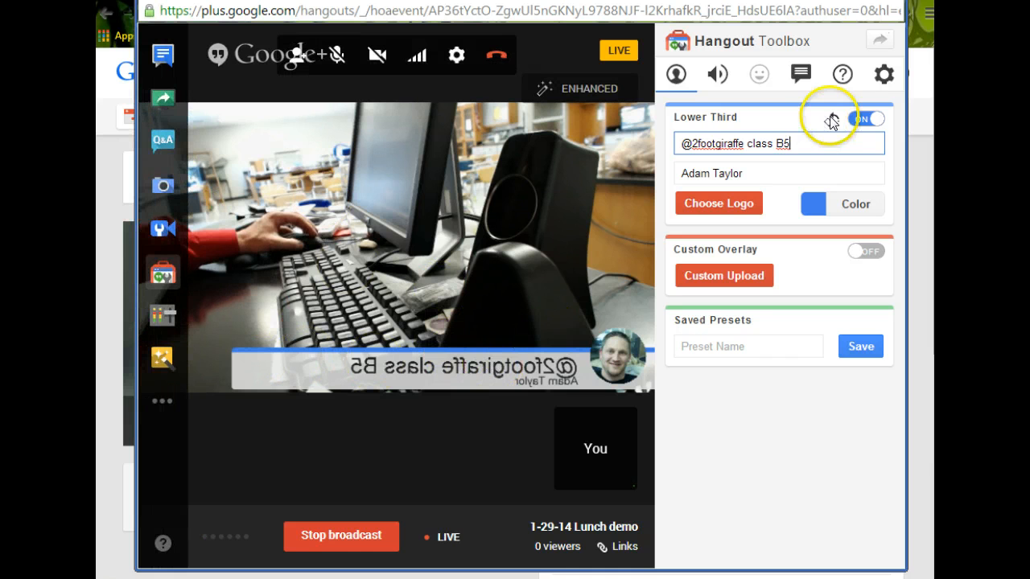
{"action": "double_click", "coordinate": [756, 143]}
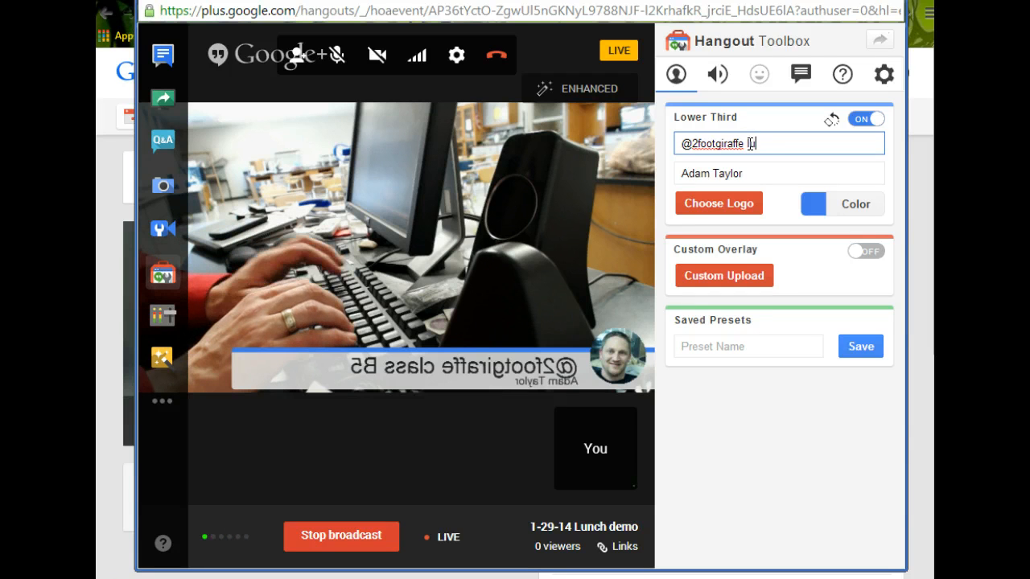
{"action": "type", "text": "Lunch"}
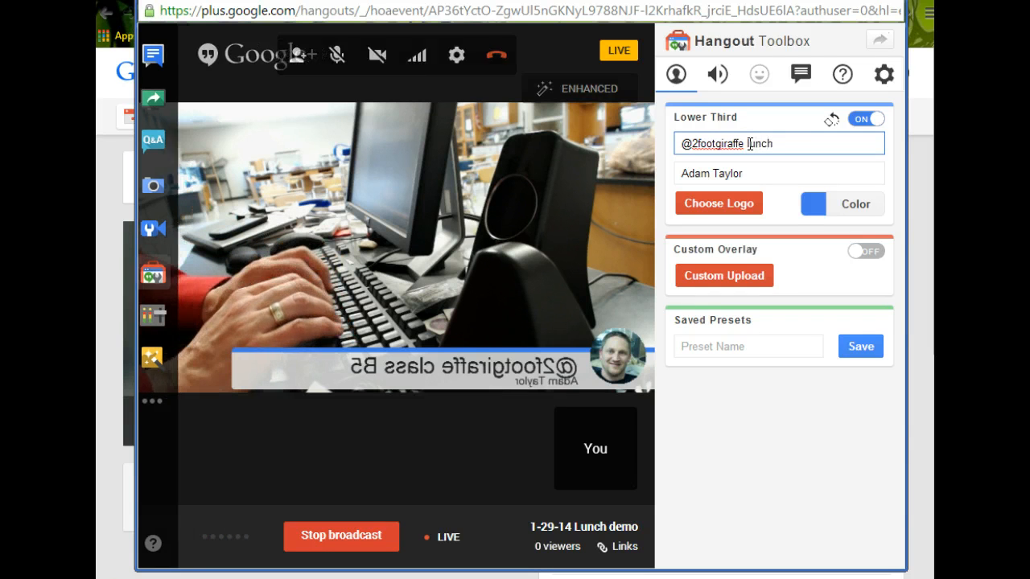
{"action": "type", "text": "de"}
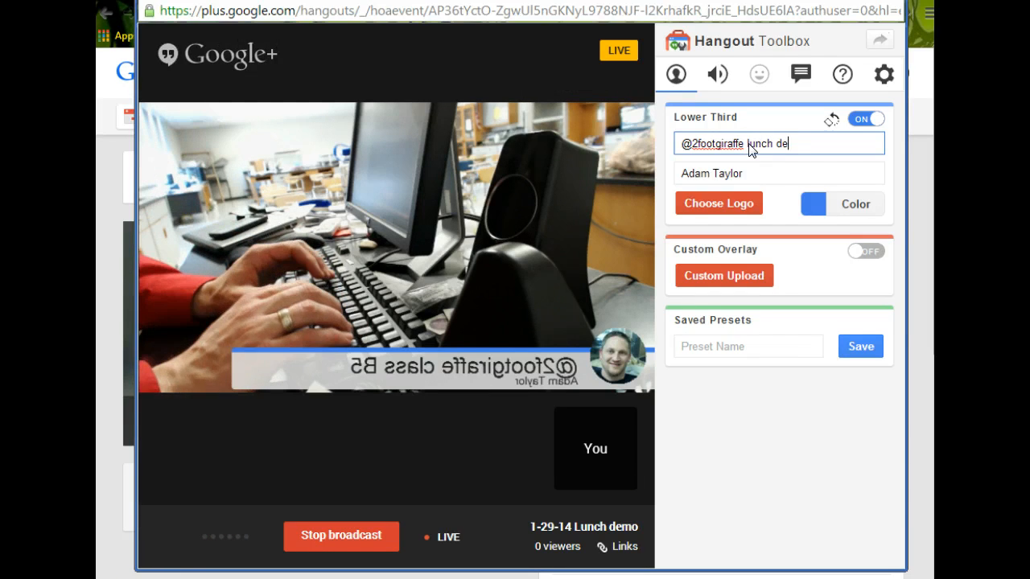
{"action": "type", "text": "mo"}
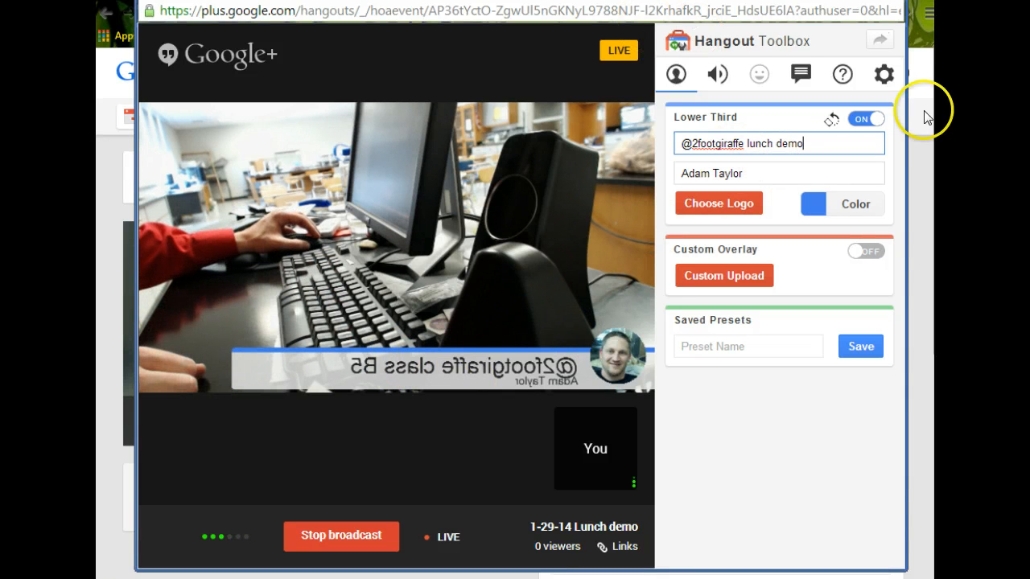
{"action": "left_click", "coordinate": [866, 118]}
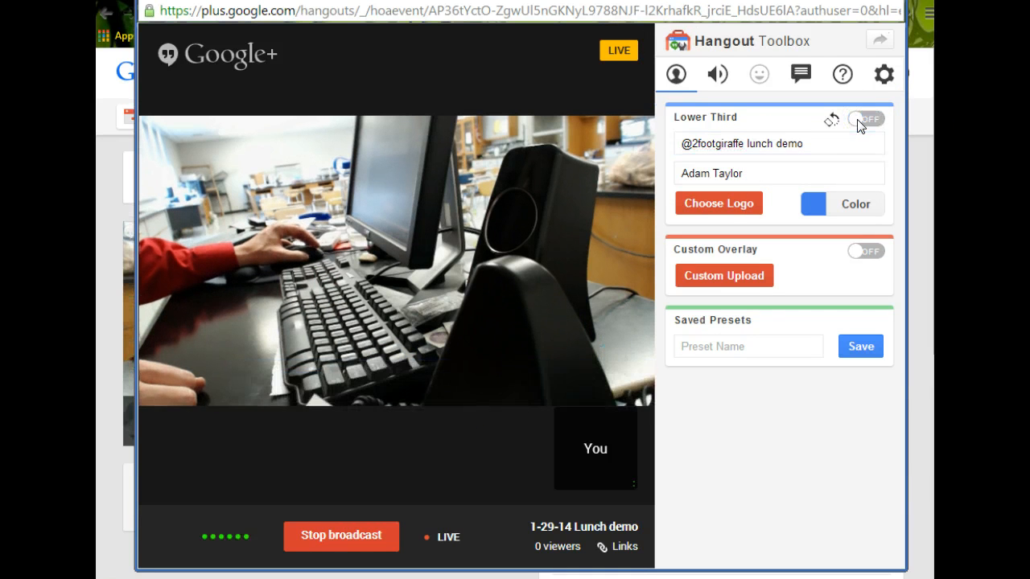
{"action": "left_click", "coordinate": [866, 118]}
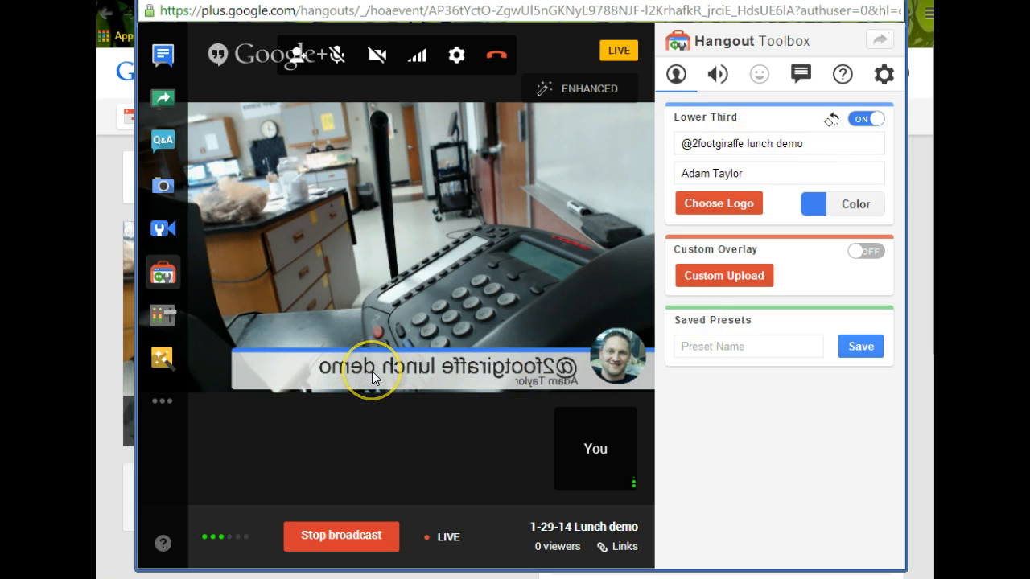
{"action": "mouse_move", "coordinate": [414, 363]}
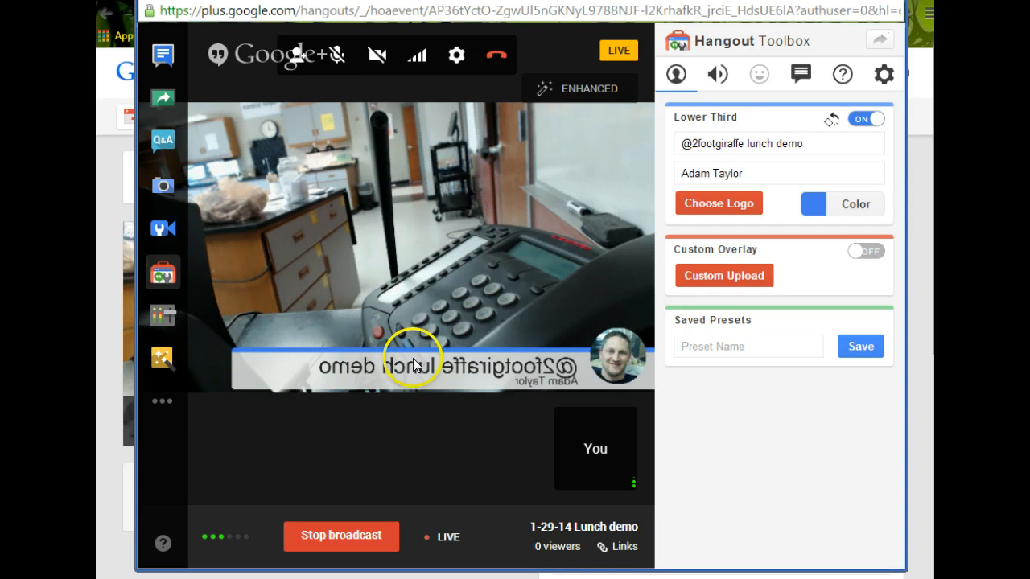
{"action": "mouse_move", "coordinate": [523, 469]}
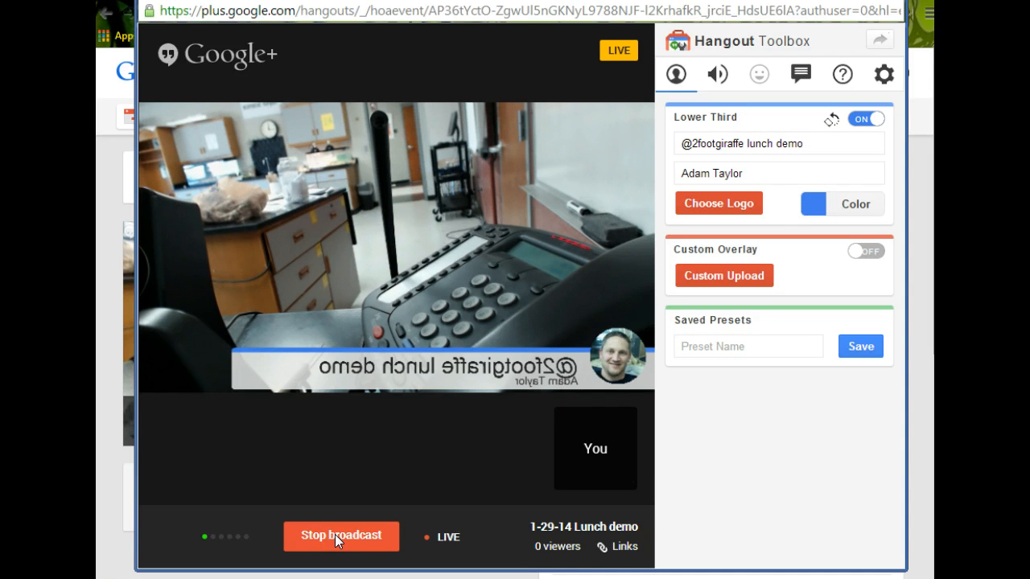
Stop the live broadcast and open the resulting YouTube video page
{"action": "left_click", "coordinate": [341, 536]}
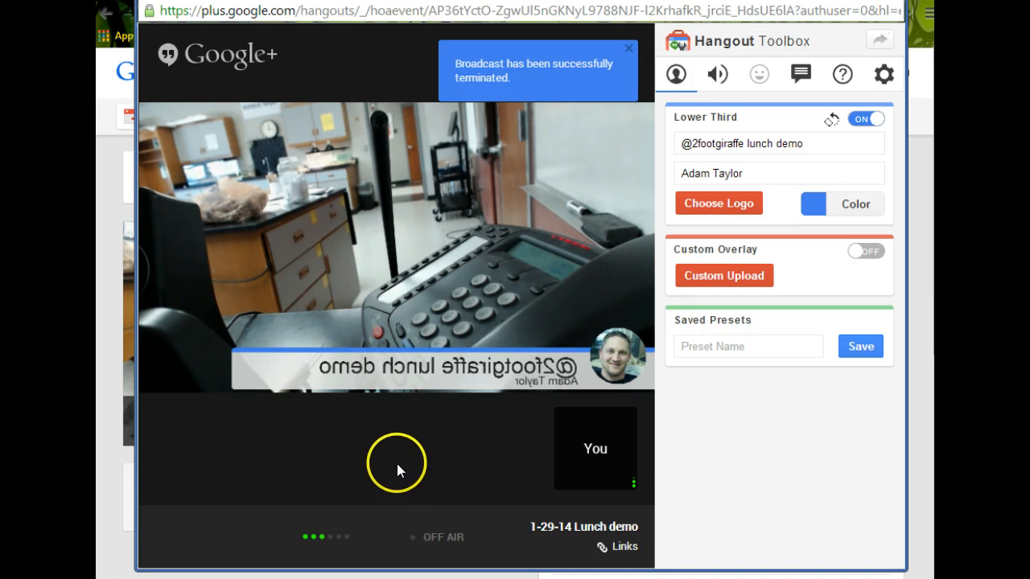
{"action": "left_click", "coordinate": [629, 50]}
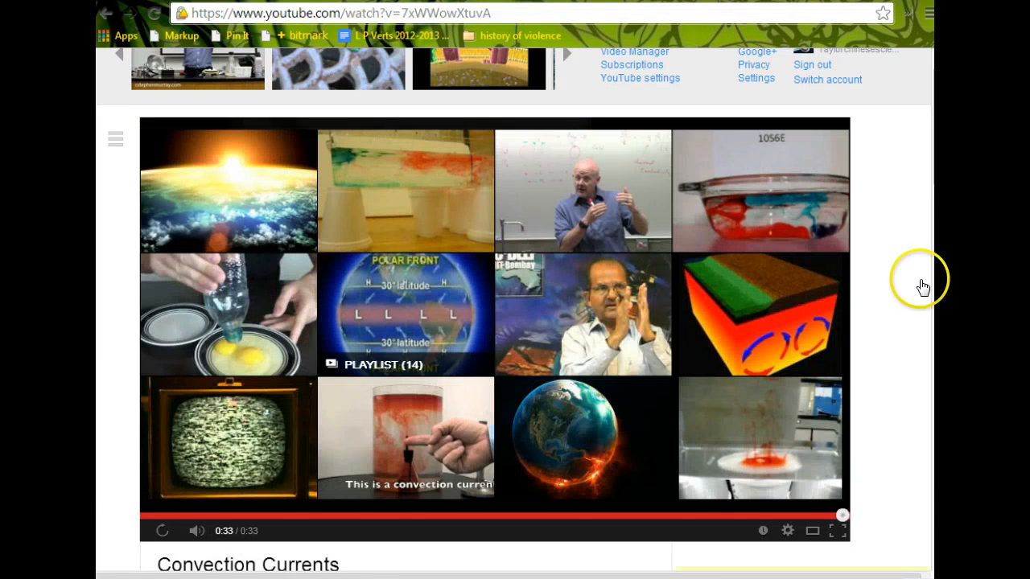
Go to Adam Taylor's YouTube channel page through the guide menu
{"action": "scroll", "scroll_direction": "up", "scroll_amount": 3}
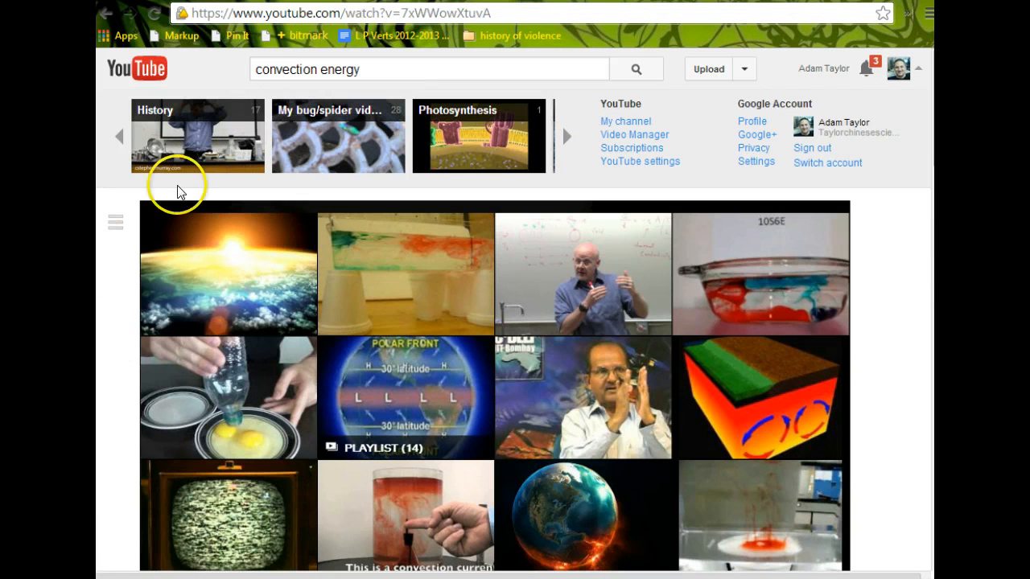
{"action": "mouse_move", "coordinate": [750, 61]}
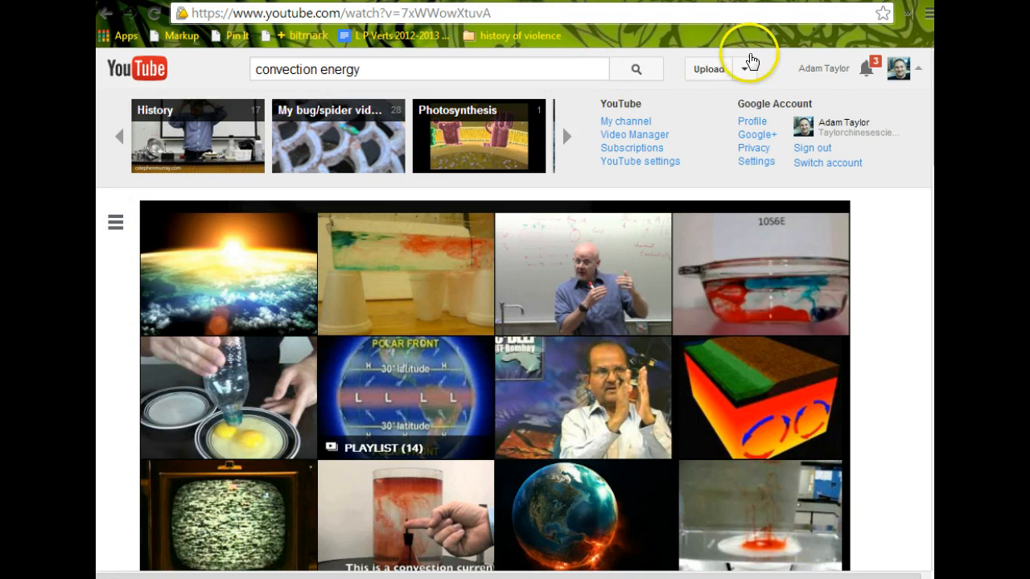
{"action": "left_click", "coordinate": [116, 222]}
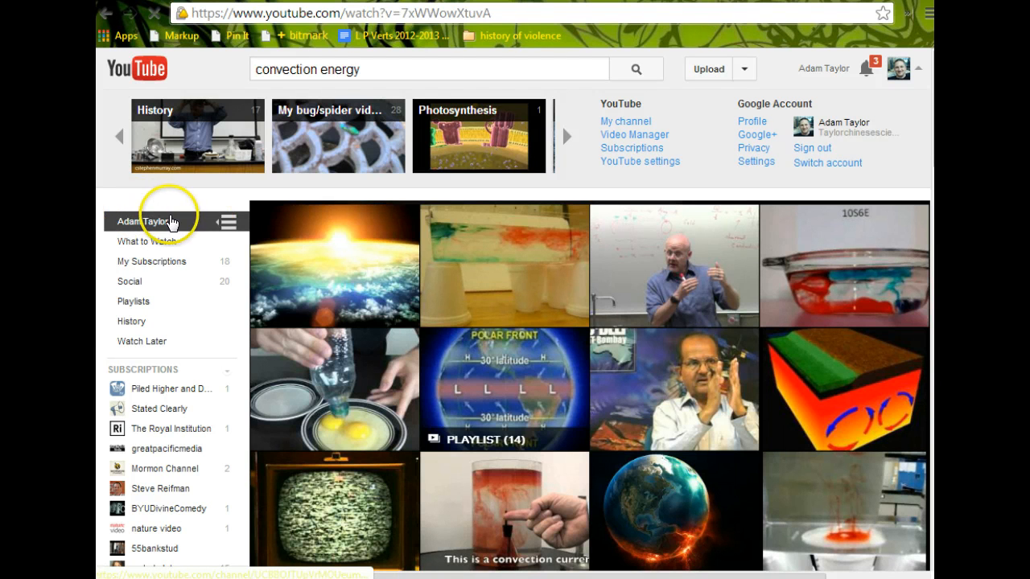
{"action": "left_click", "coordinate": [146, 222]}
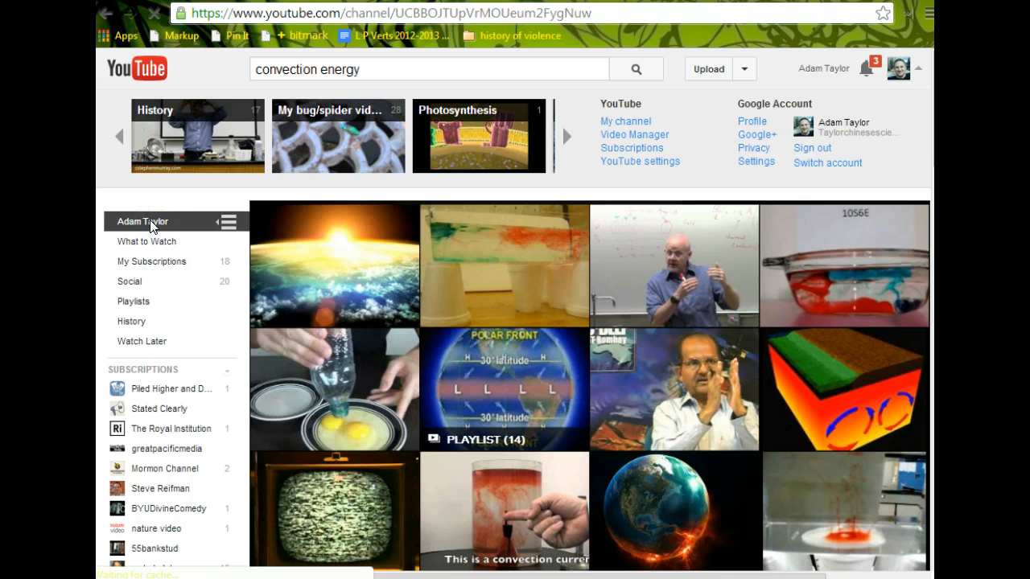
{"action": "left_click", "coordinate": [625, 121]}
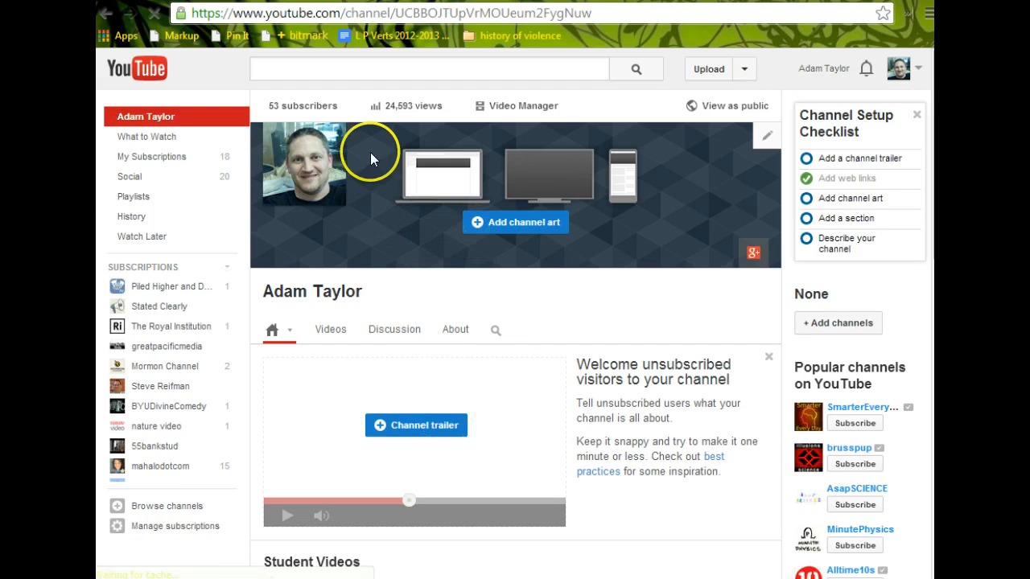
Show the channel's Videos tab, newest first, starting with '1-24-14 Sub Siop Day 2'
{"action": "left_click", "coordinate": [329, 329]}
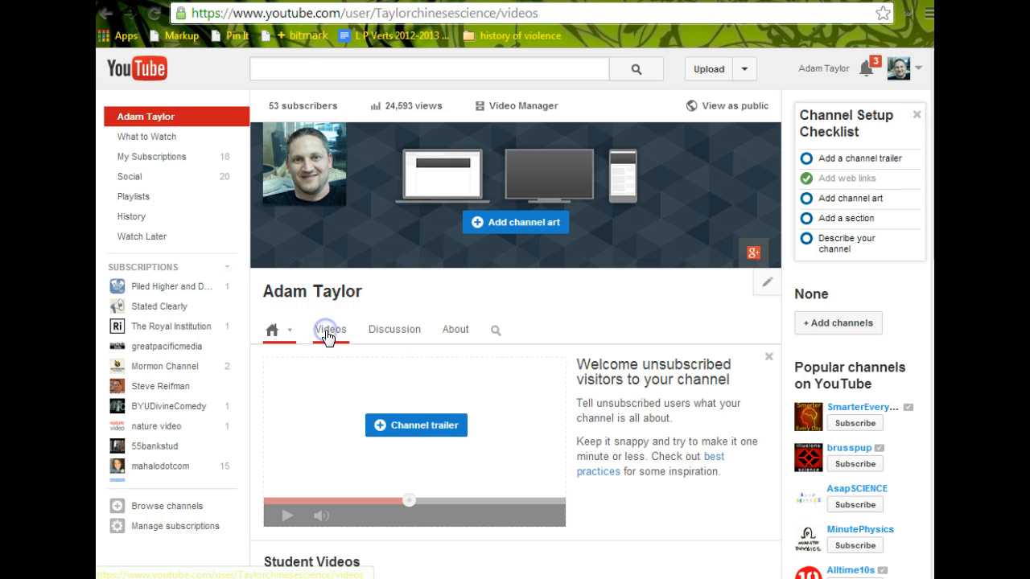
{"action": "left_click", "coordinate": [331, 330]}
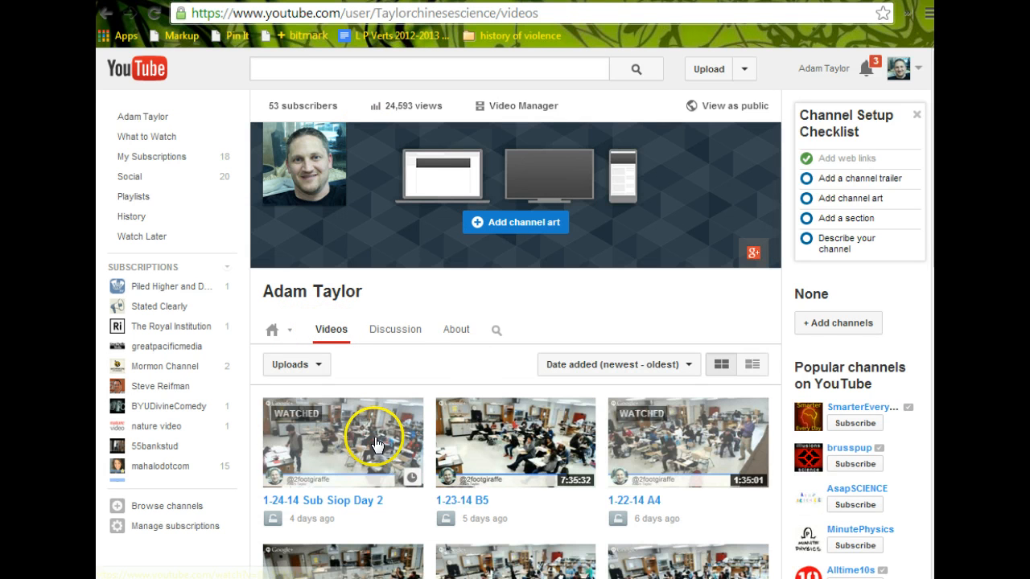
{"action": "mouse_move", "coordinate": [352, 410]}
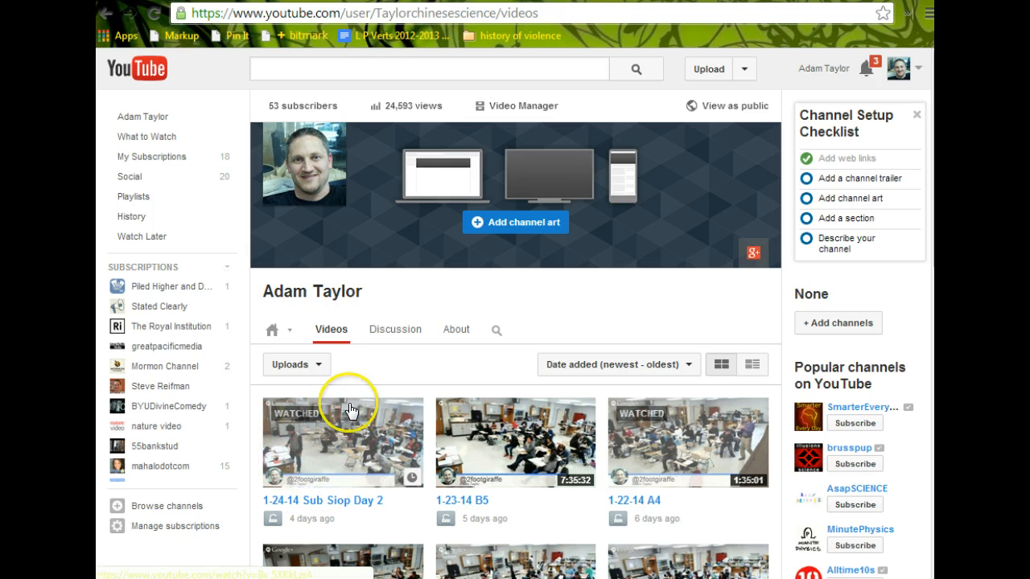
{"action": "mouse_move", "coordinate": [388, 457]}
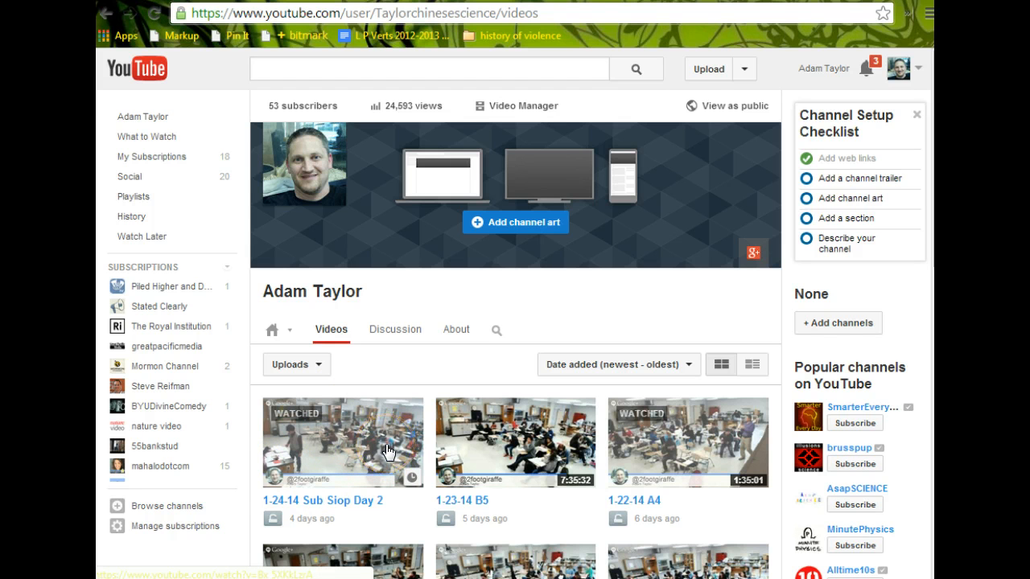
{"action": "mouse_move", "coordinate": [426, 302]}
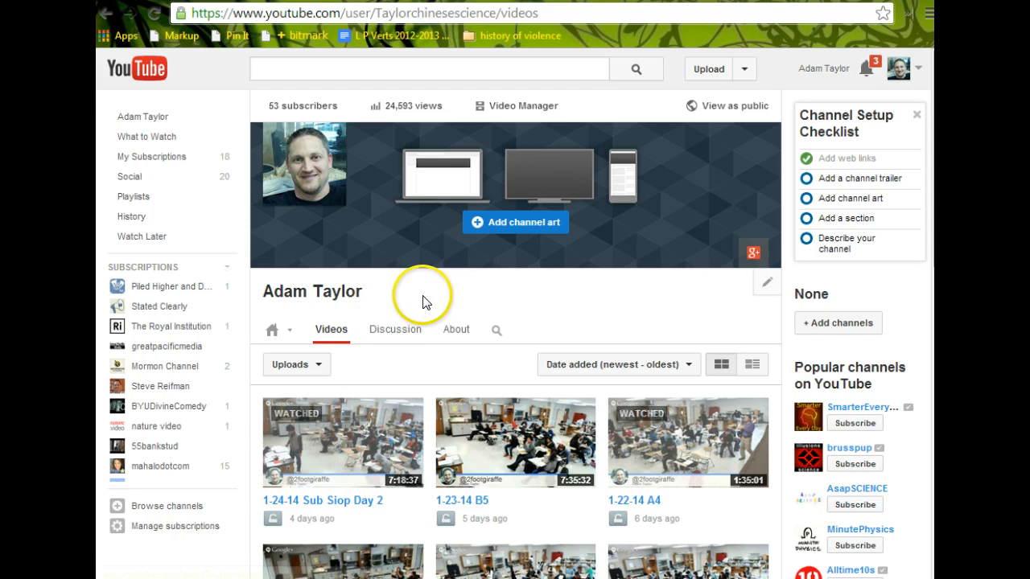
{"action": "mouse_move", "coordinate": [433, 294]}
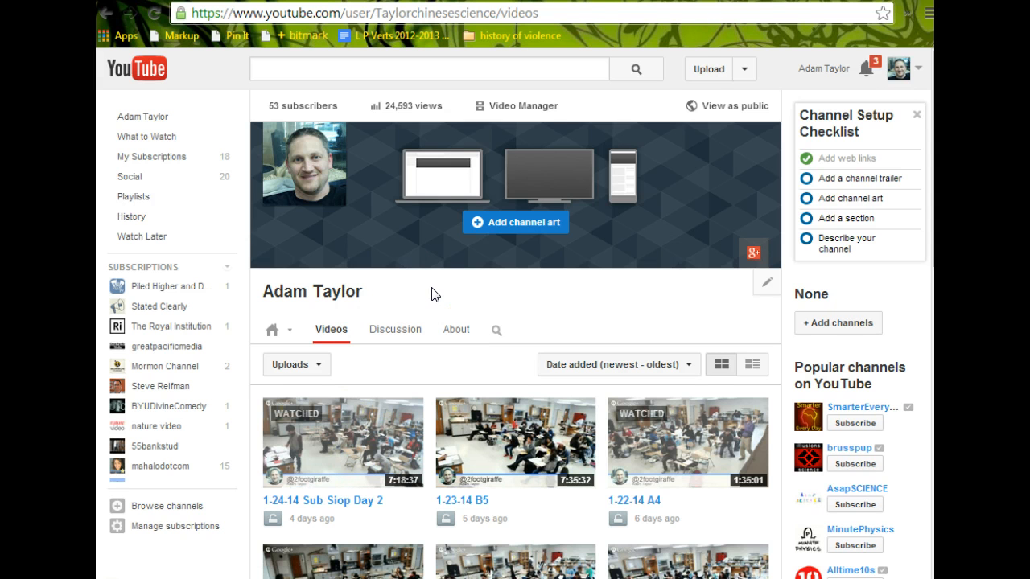